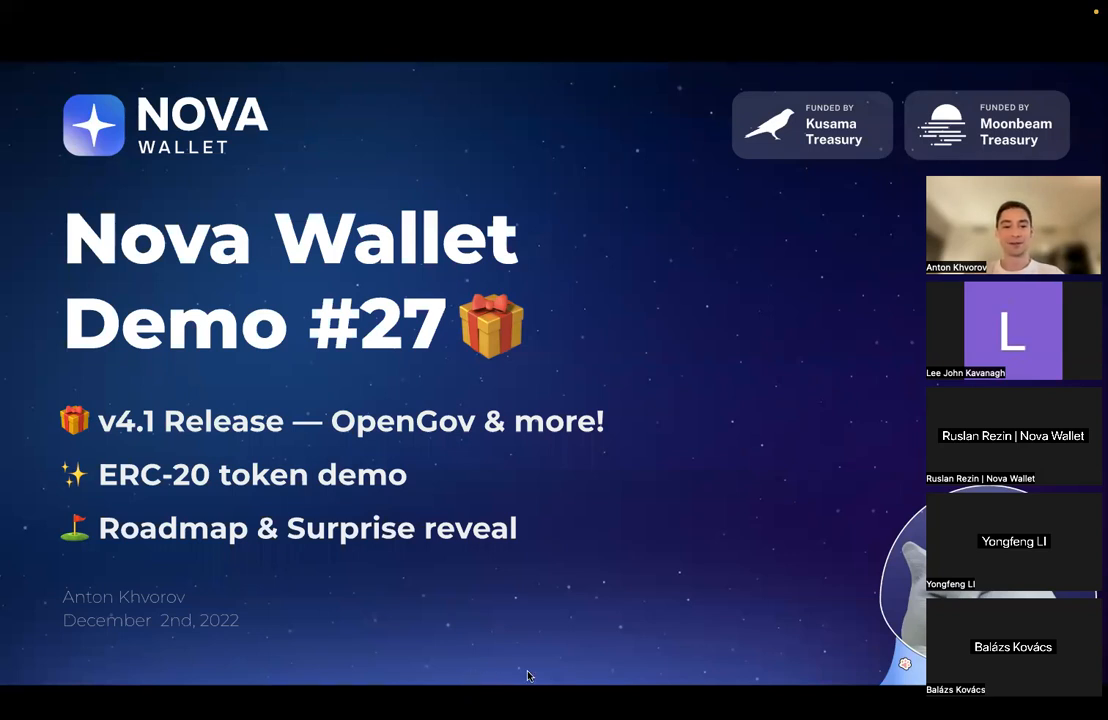
mouse_move(596, 674)
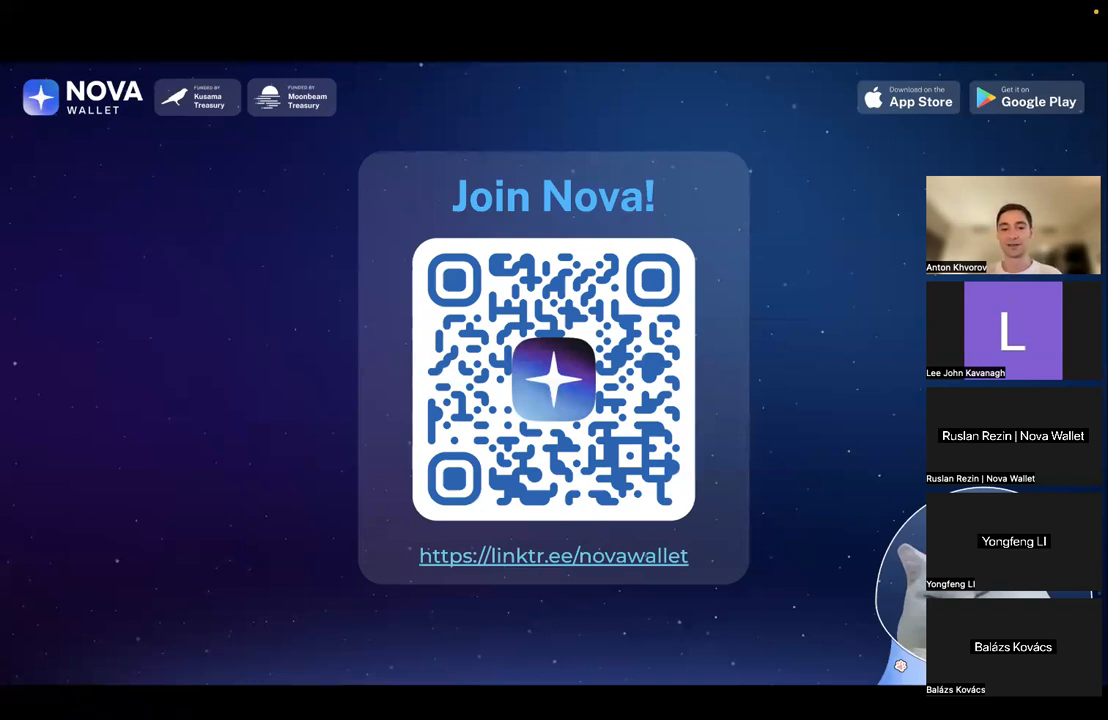
mouse_move(558, 672)
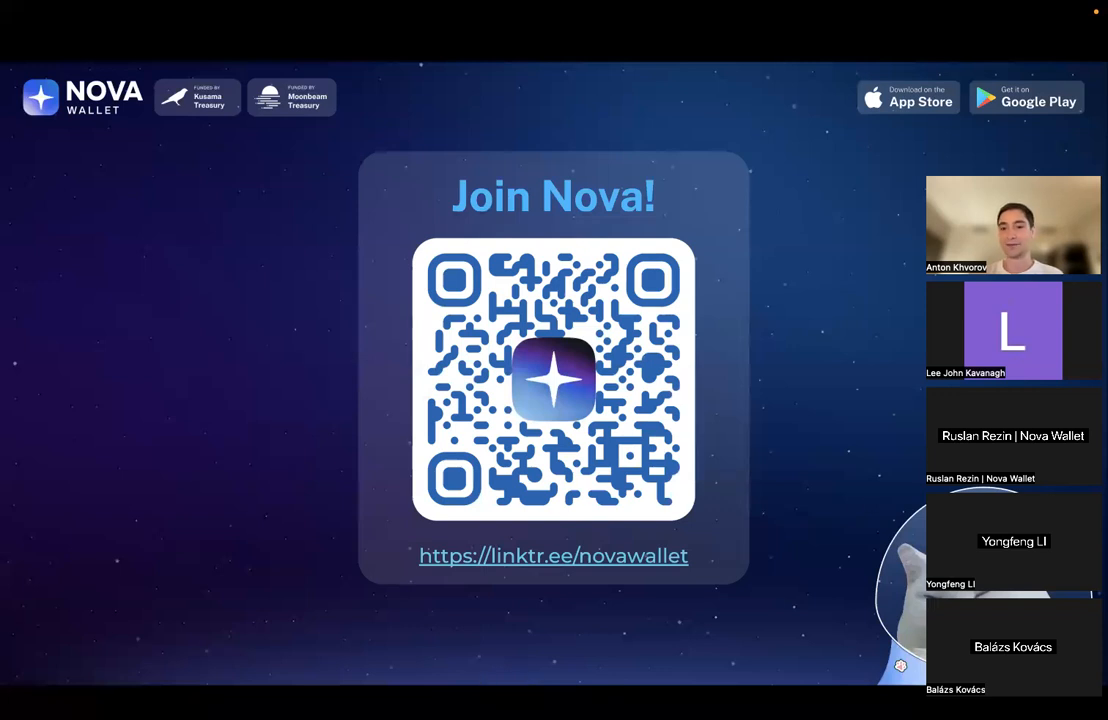
mouse_move(528, 684)
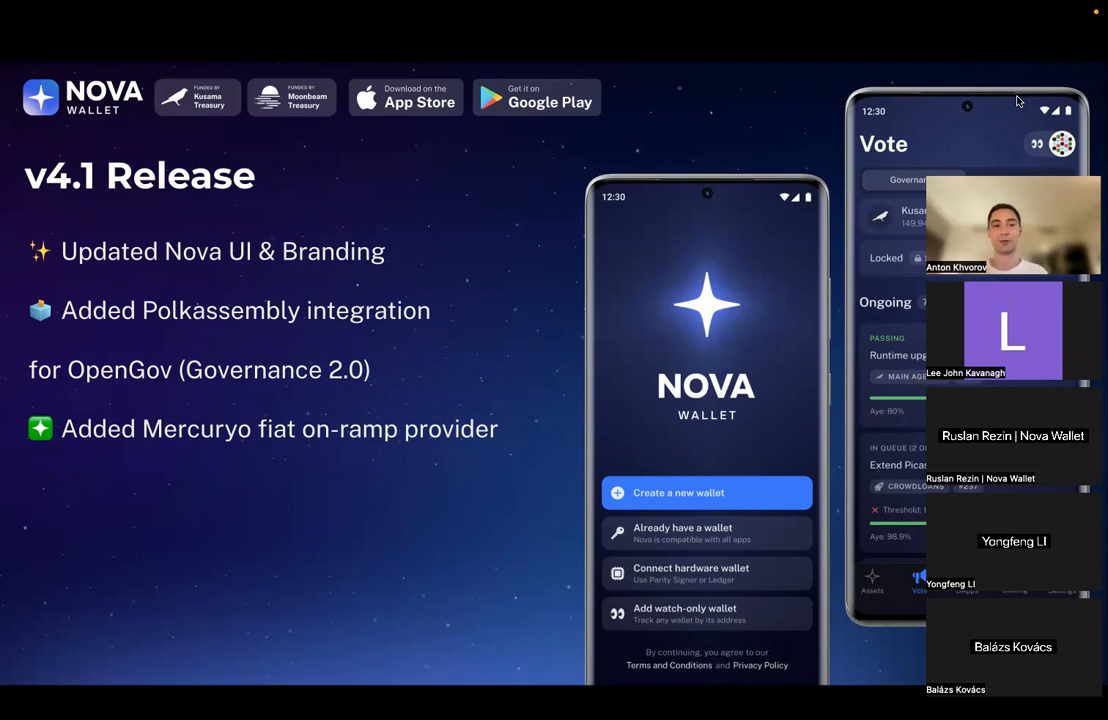
mouse_move(512, 296)
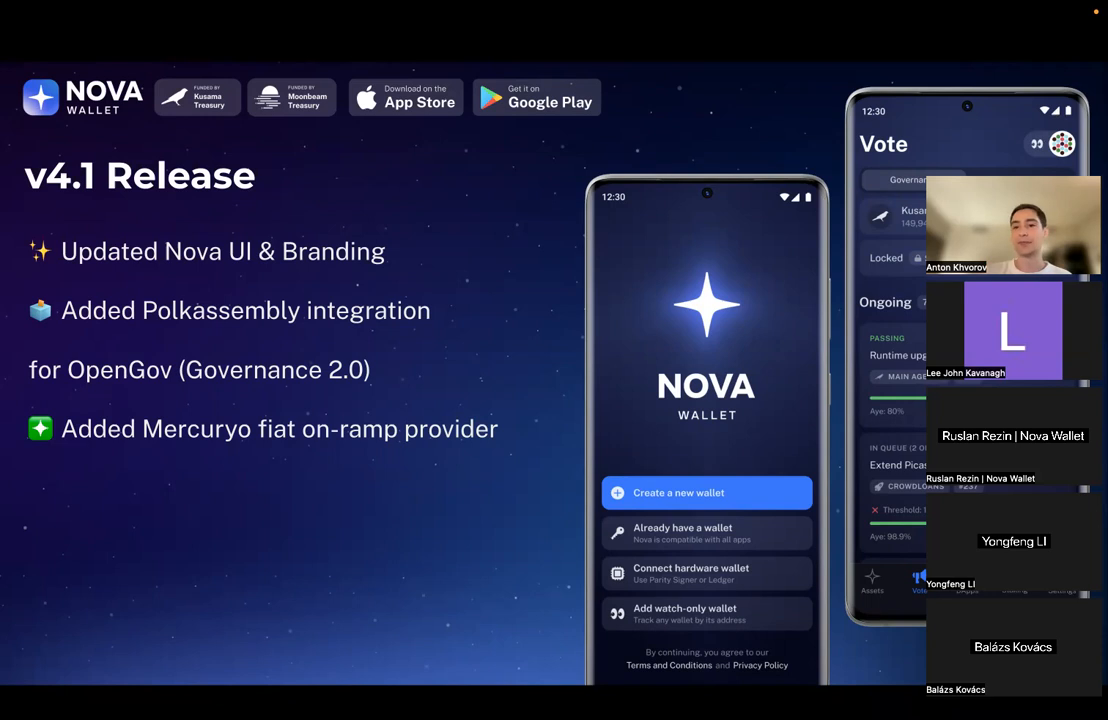
mouse_move(824, 478)
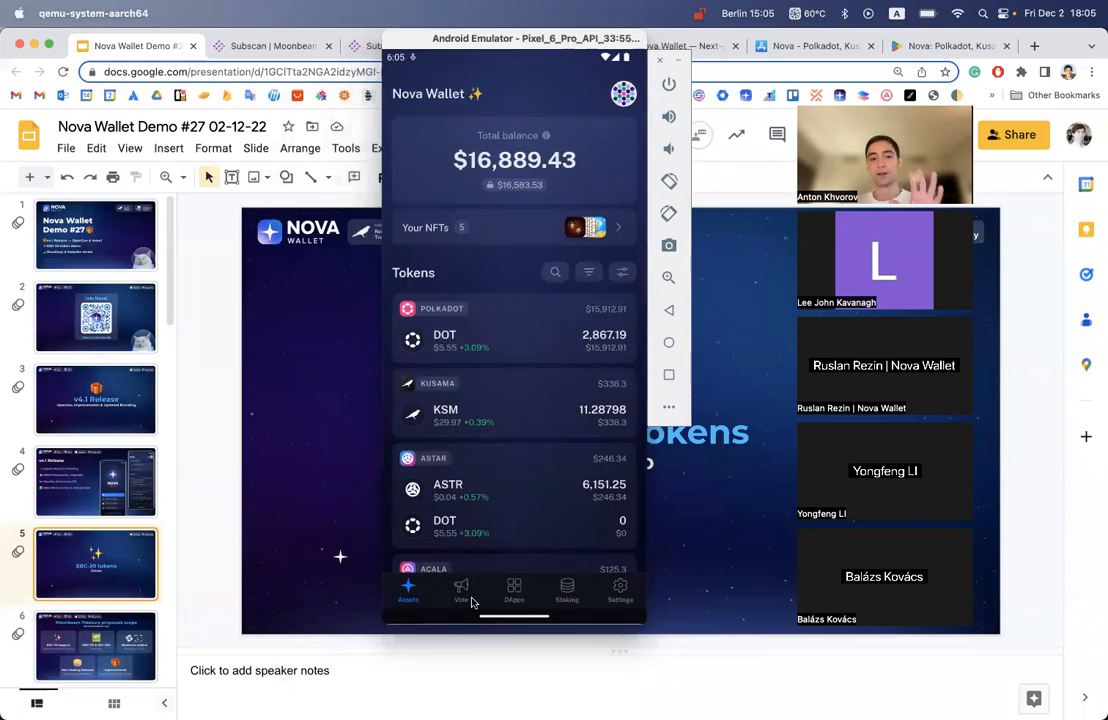
click(620, 588)
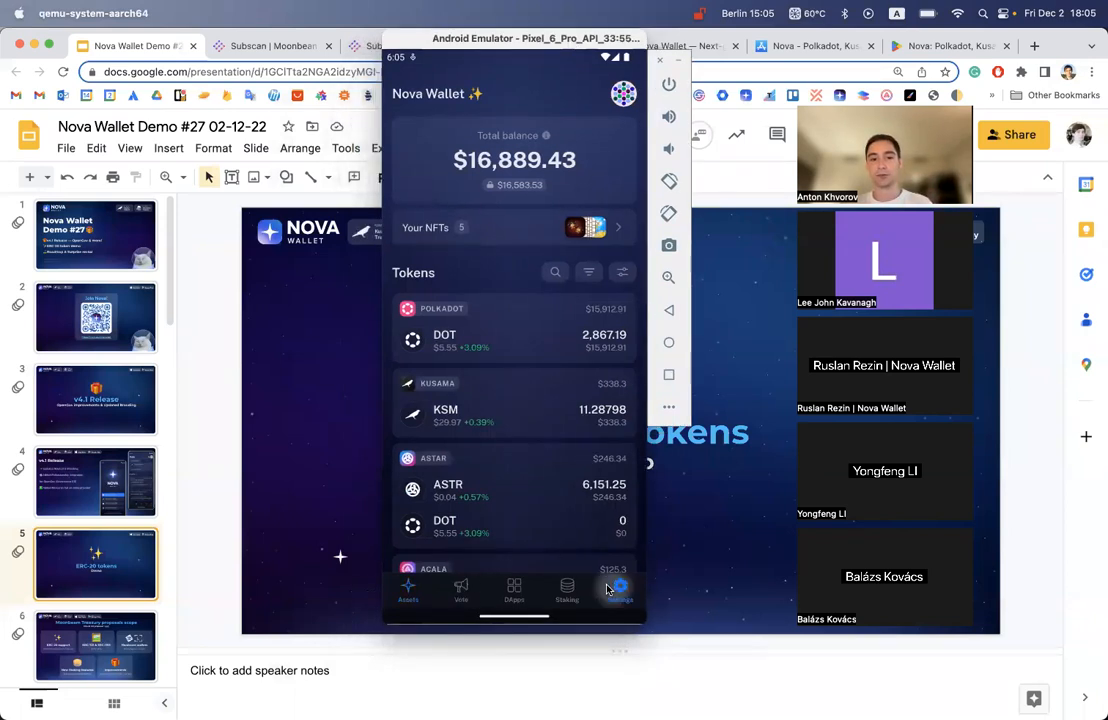
click(620, 588)
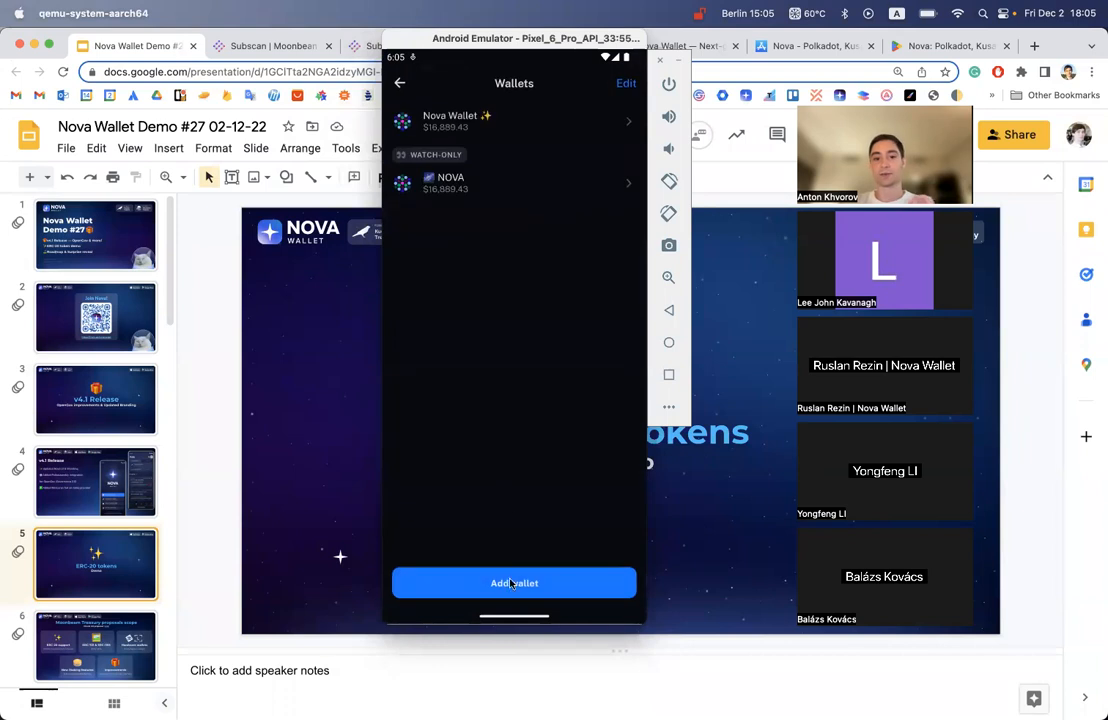
click(514, 584)
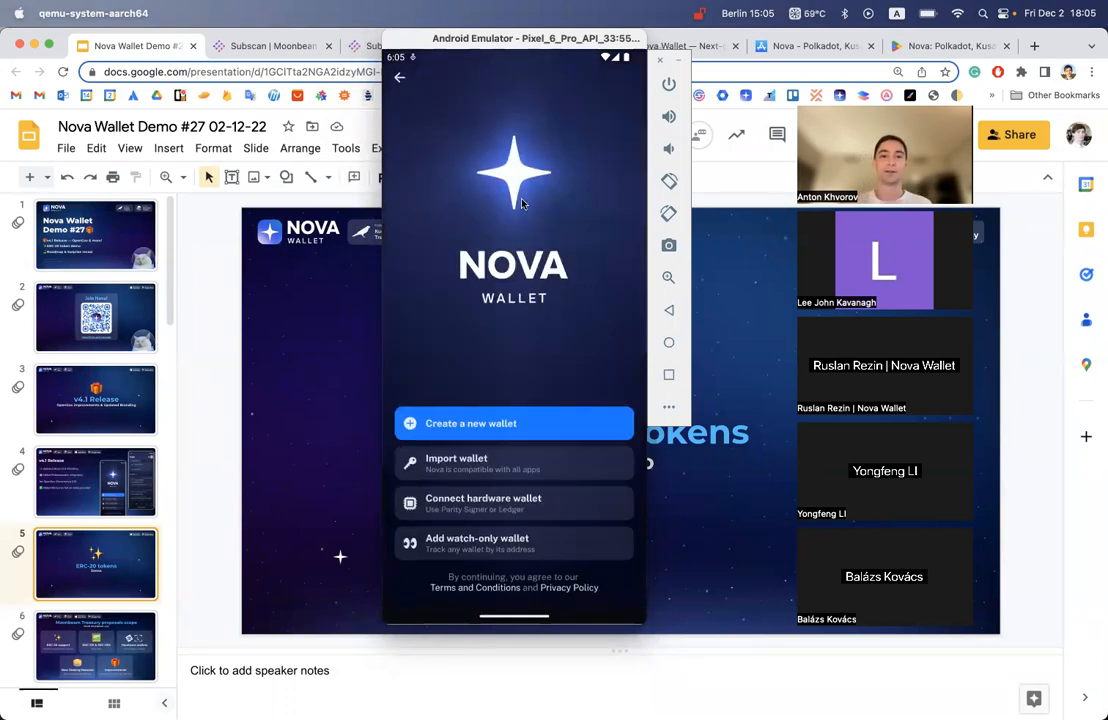
mouse_move(450, 196)
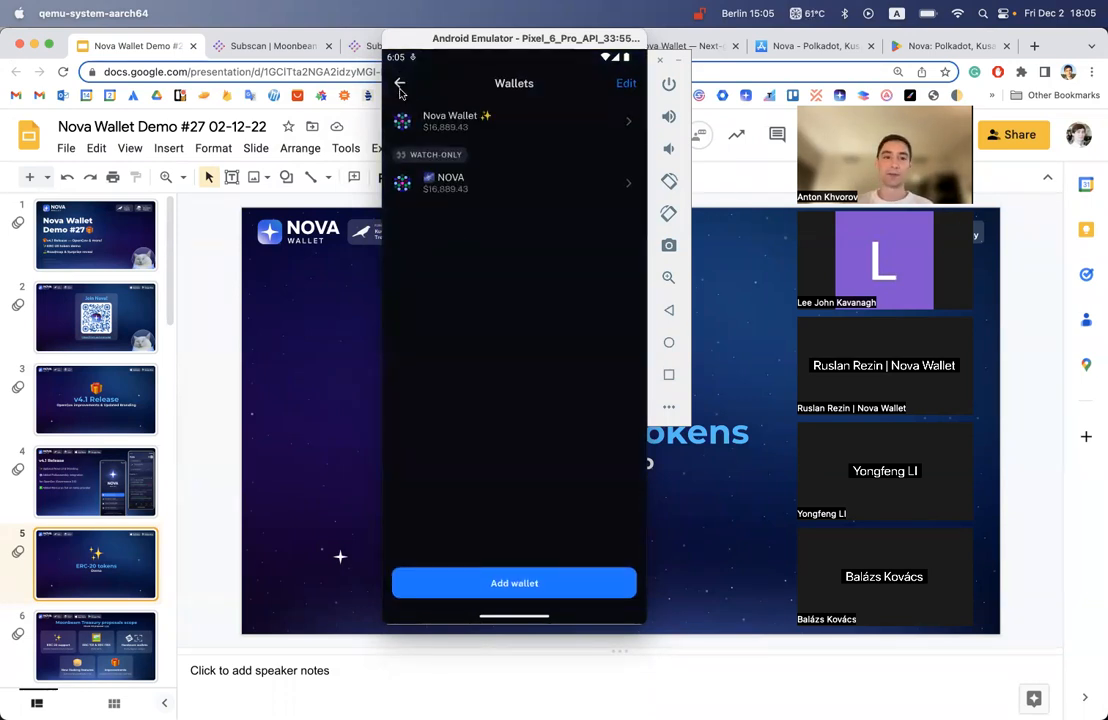
click(620, 590)
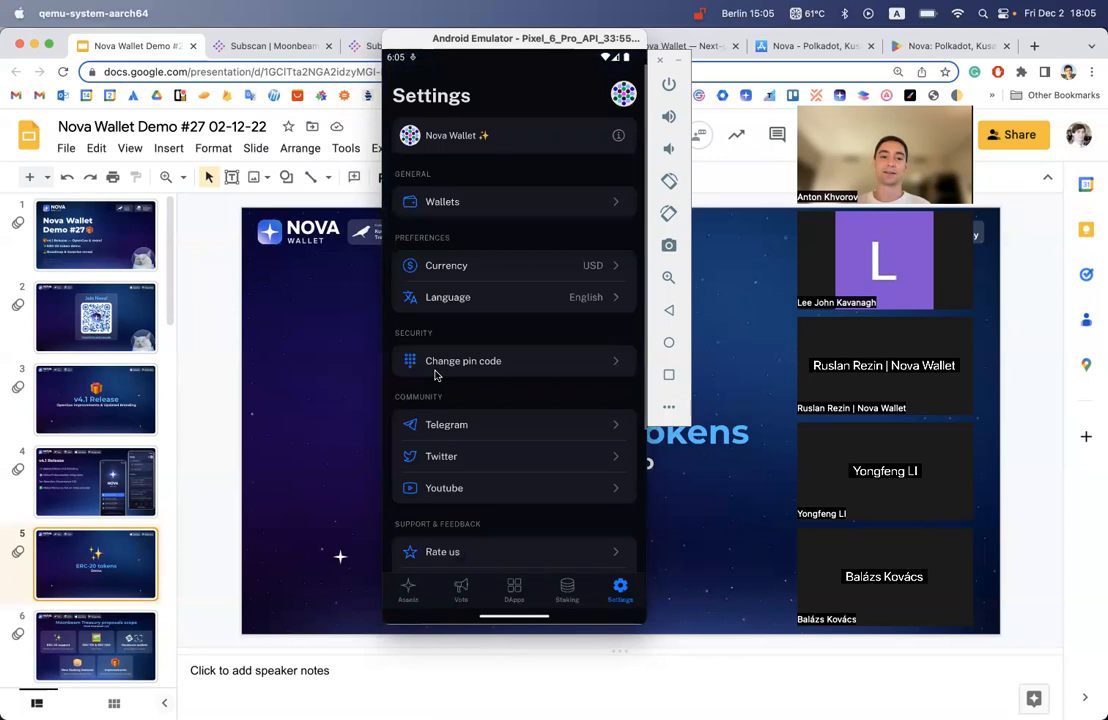
click(408, 590)
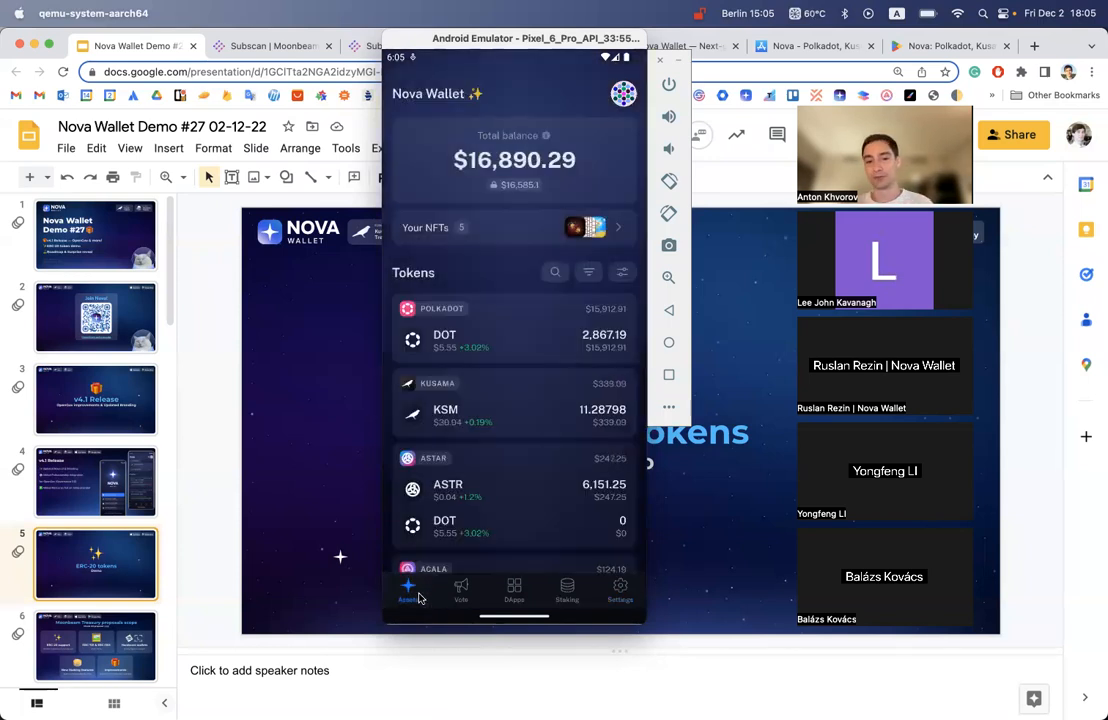
click(460, 590)
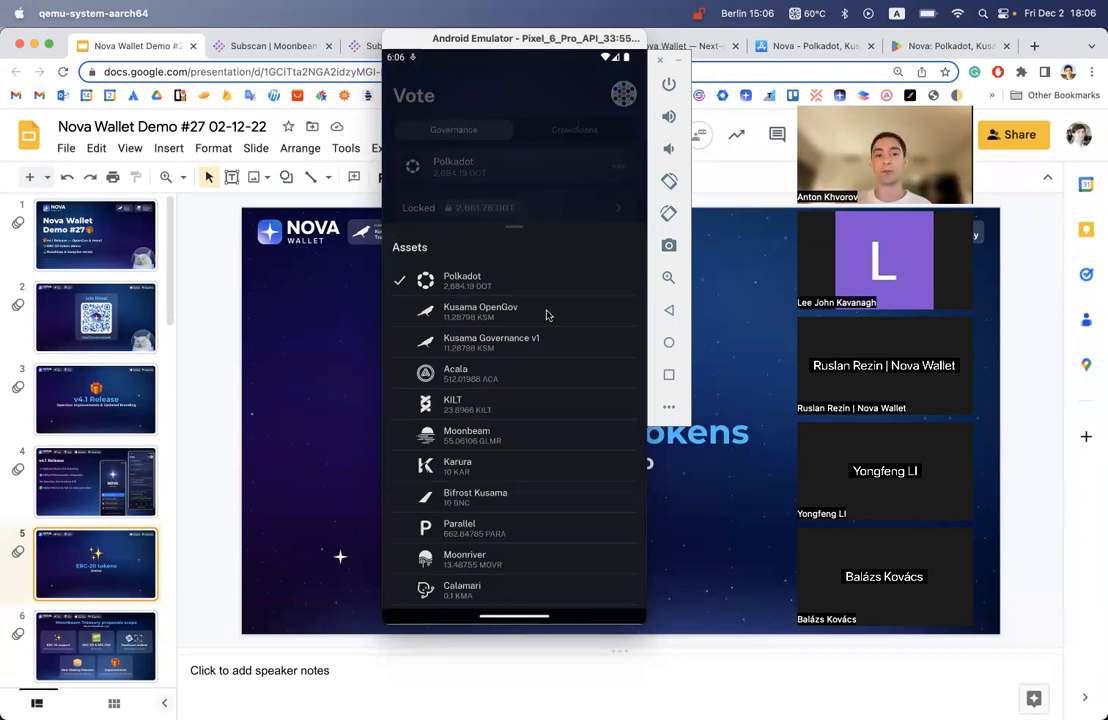
- Select Kusama OpenGov as the governance network and scroll its ongoing referenda
click(480, 312)
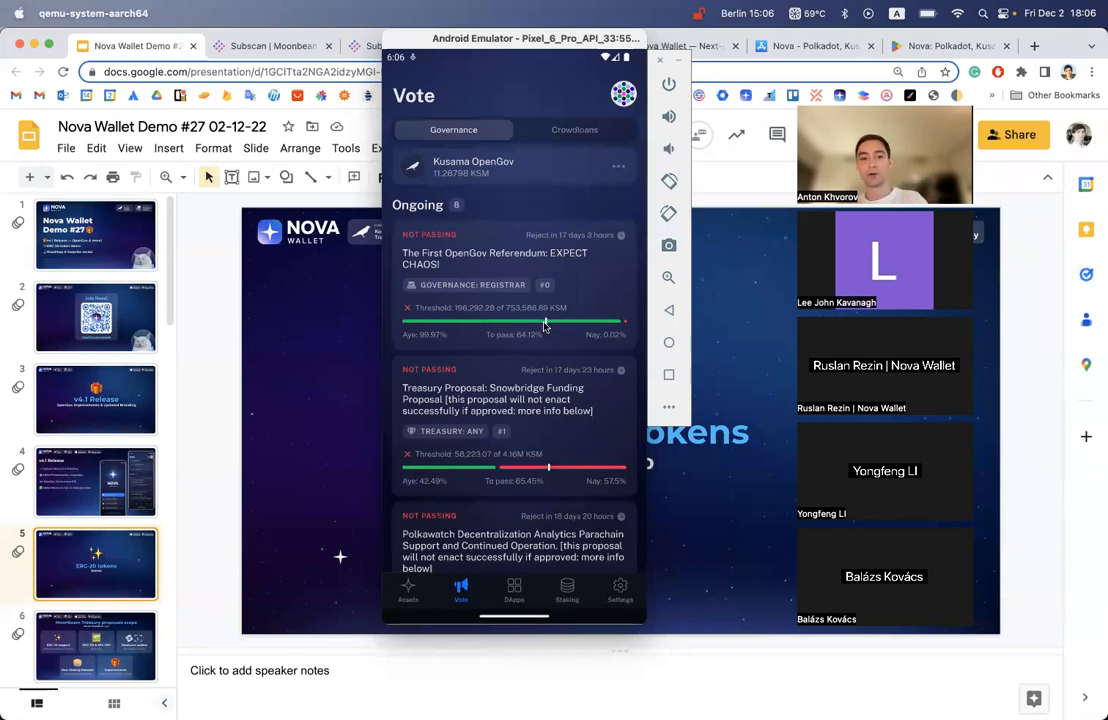
mouse_move(532, 340)
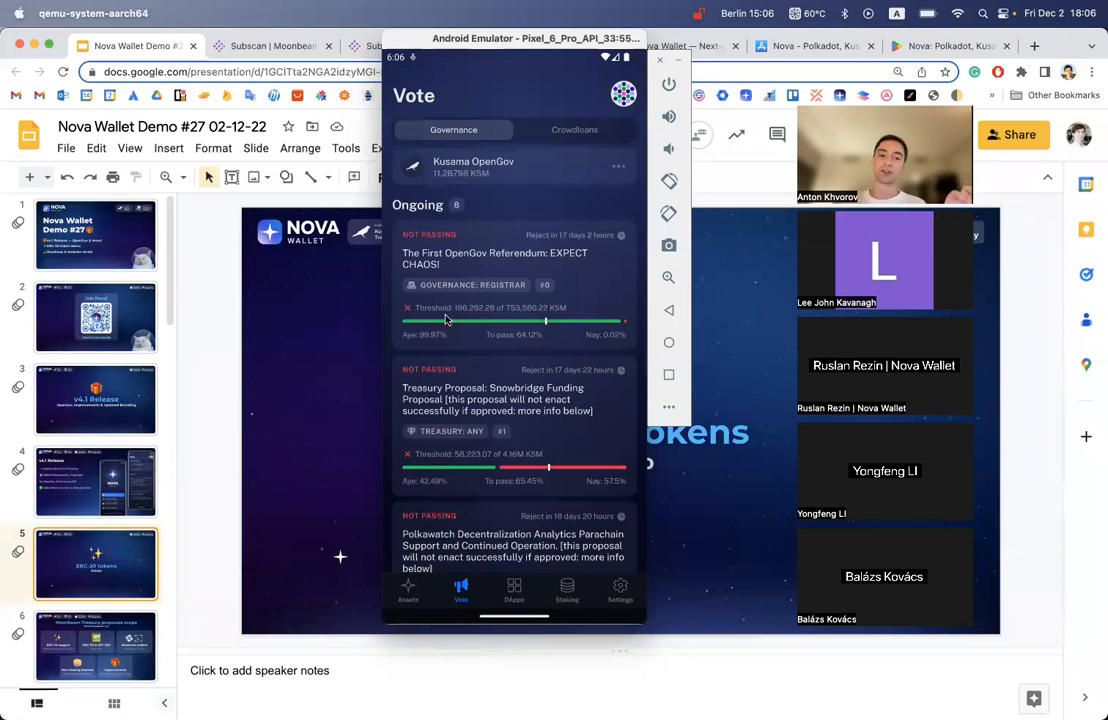
mouse_move(452, 320)
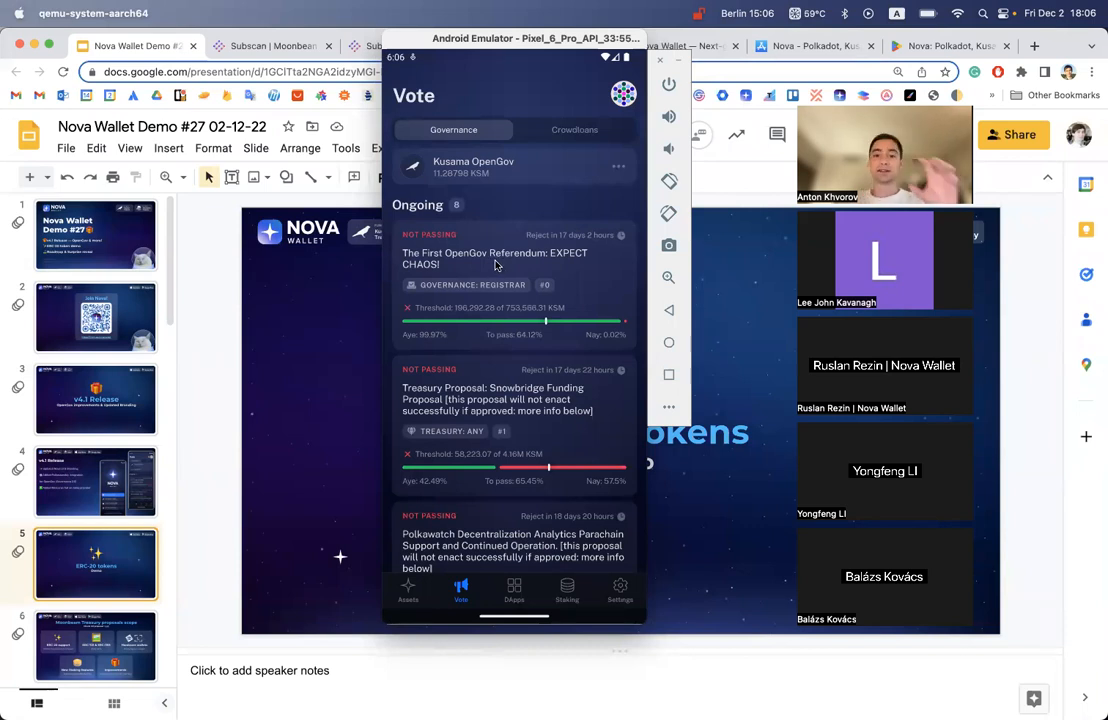
click(496, 258)
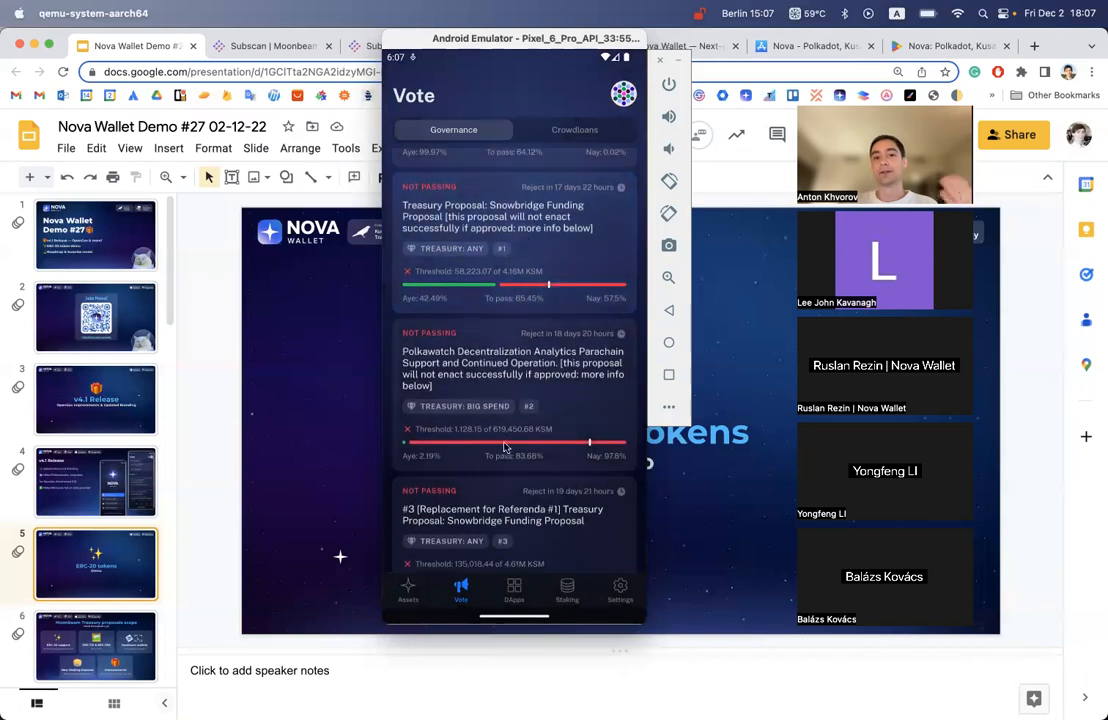
scroll(down, 3)
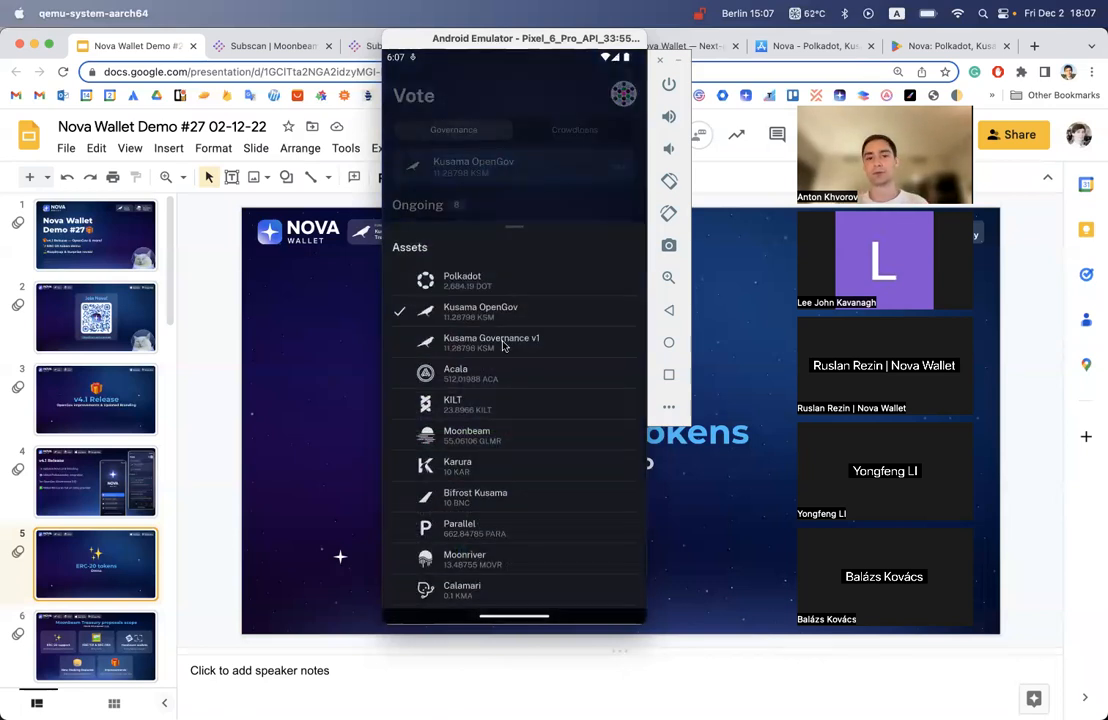
- Dismiss the network picker and hide the emulator to show the ERC-20 tokens Demo slide
click(492, 342)
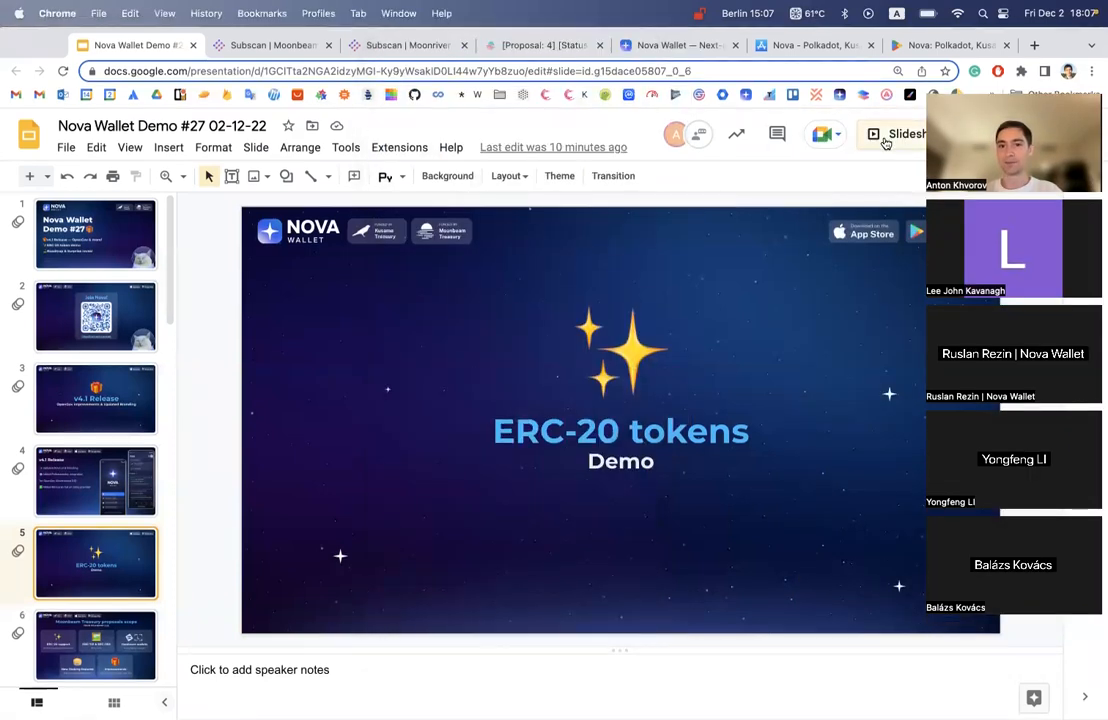
- Start the slideshow fullscreen and advance to the Moonbeam Treasury proposals scope slide
click(900, 132)
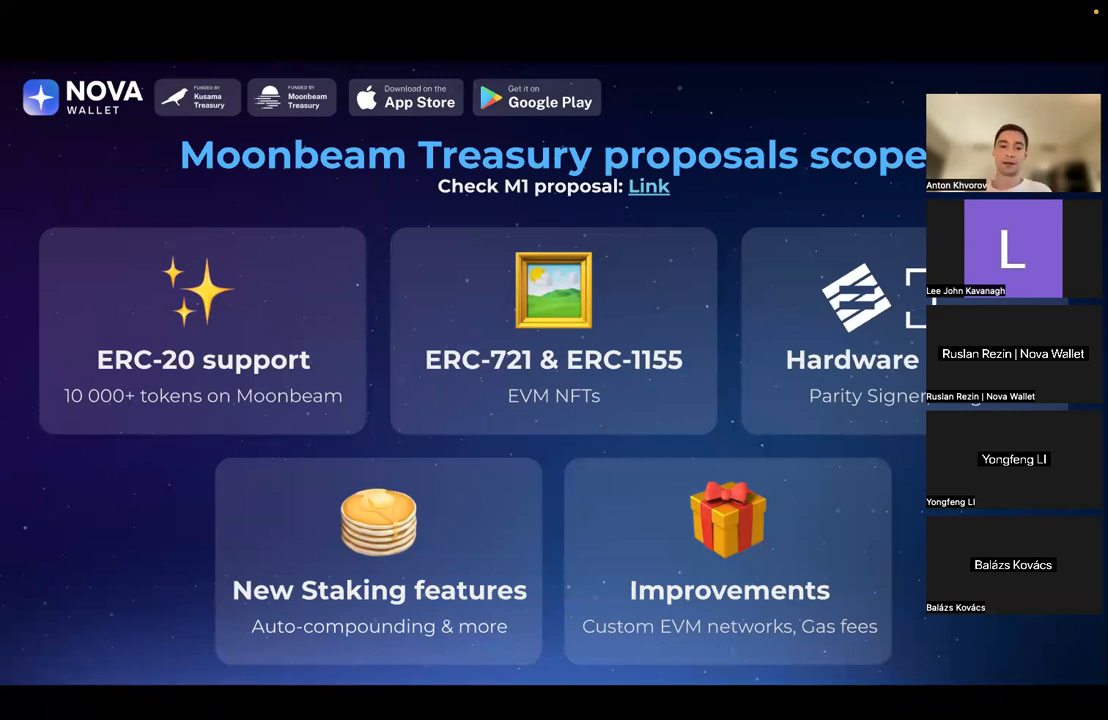
mouse_move(612, 398)
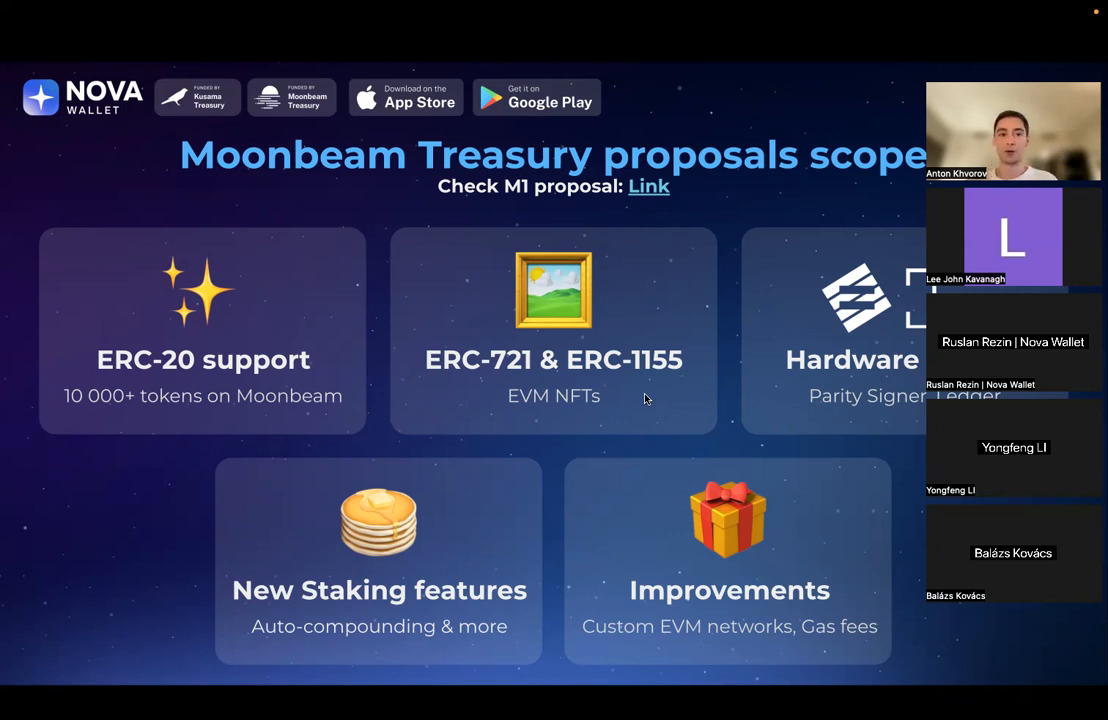
mouse_move(344, 246)
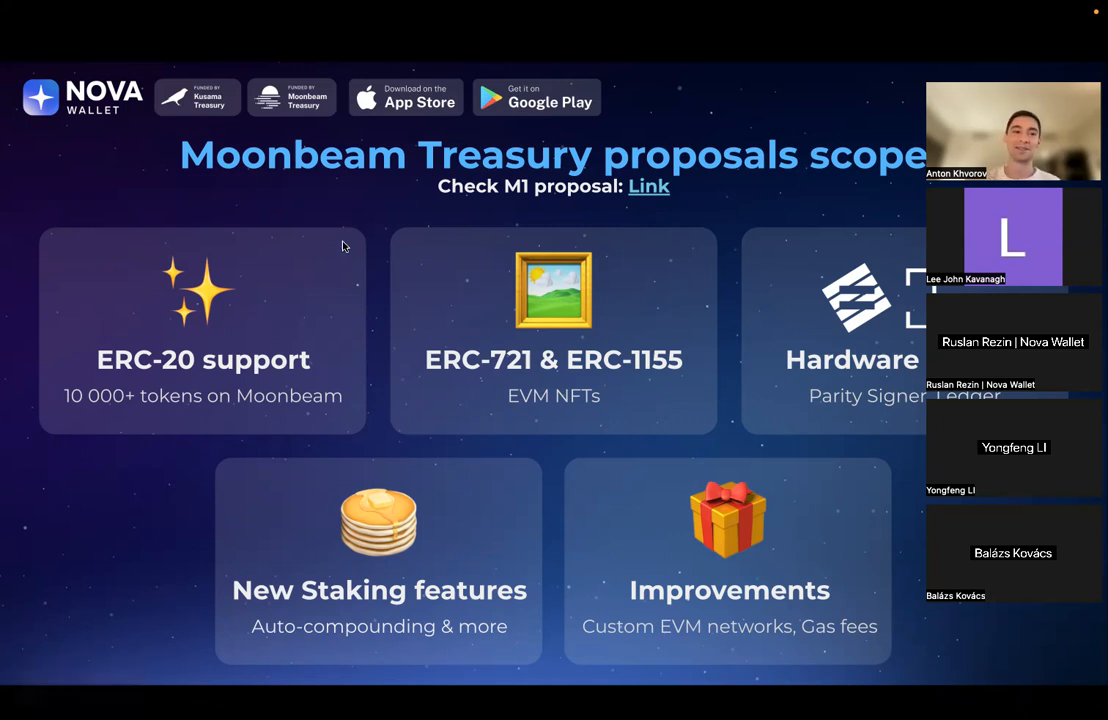
mouse_move(396, 288)
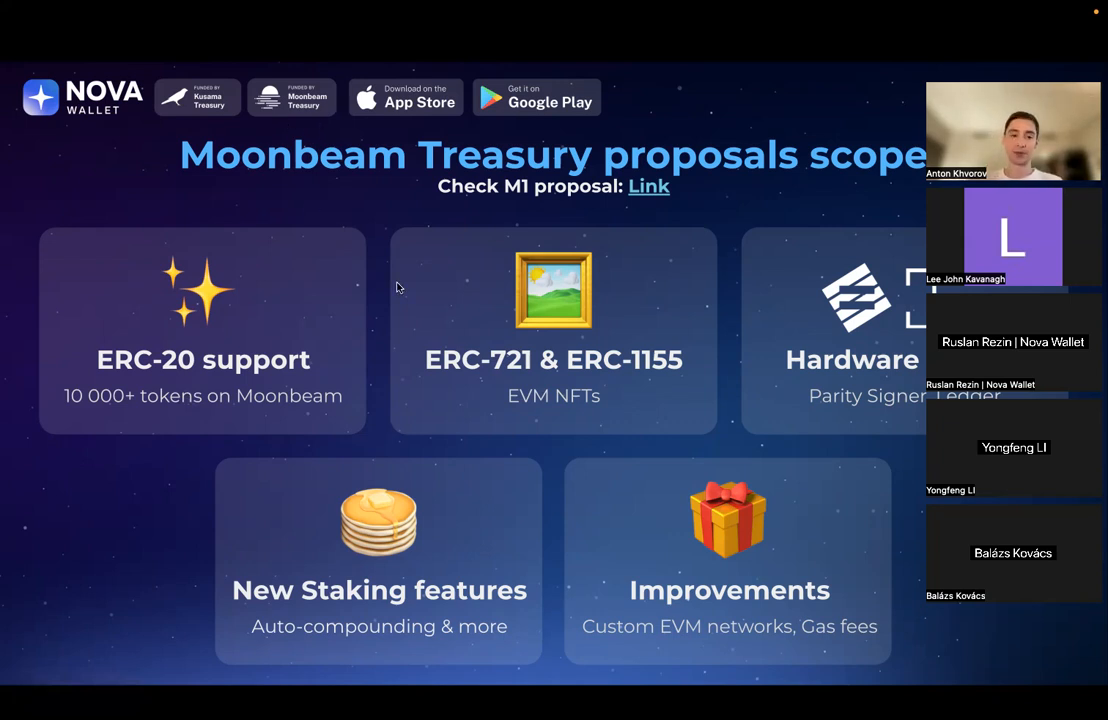
mouse_move(408, 300)
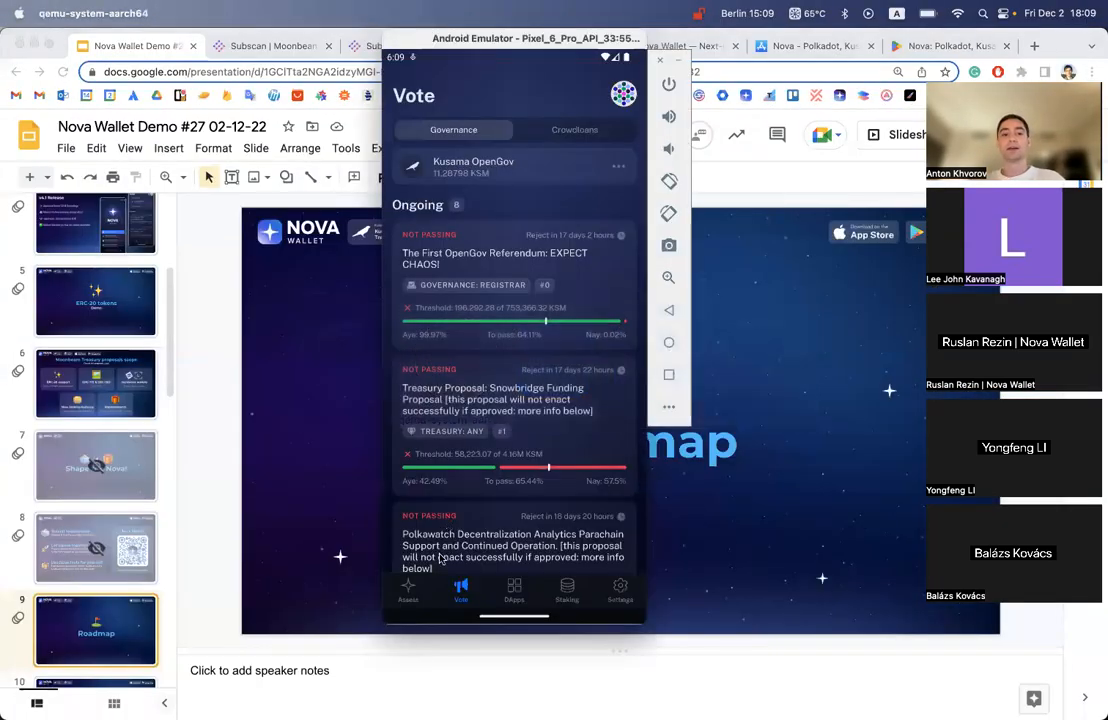
click(408, 590)
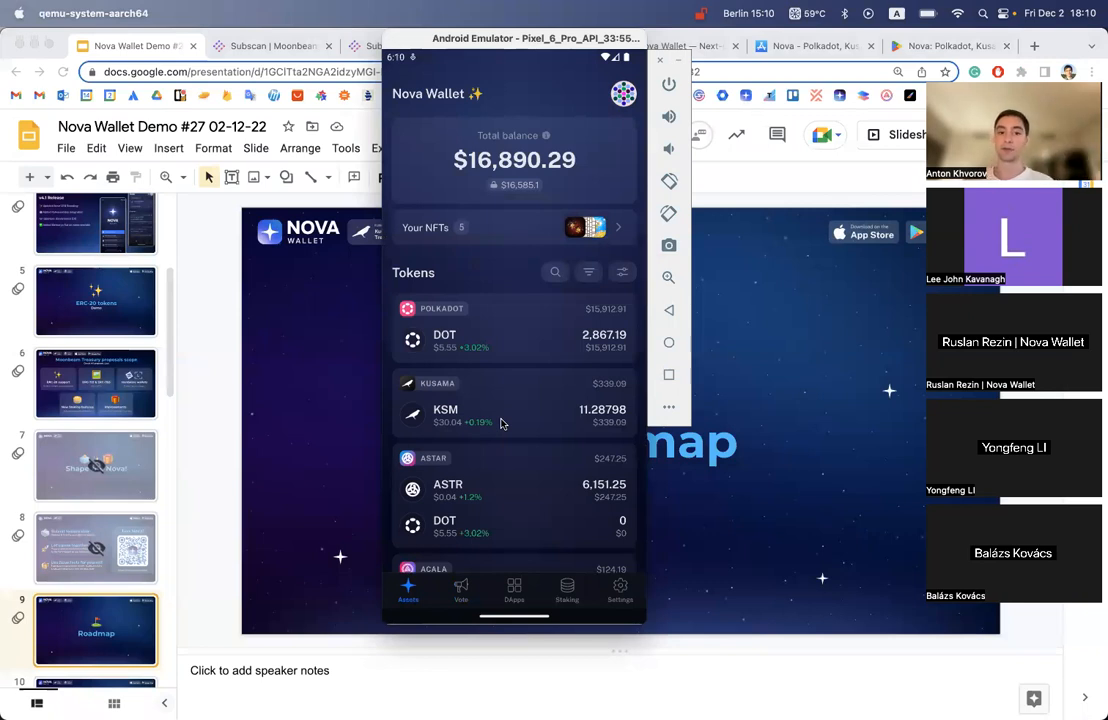
mouse_move(588, 320)
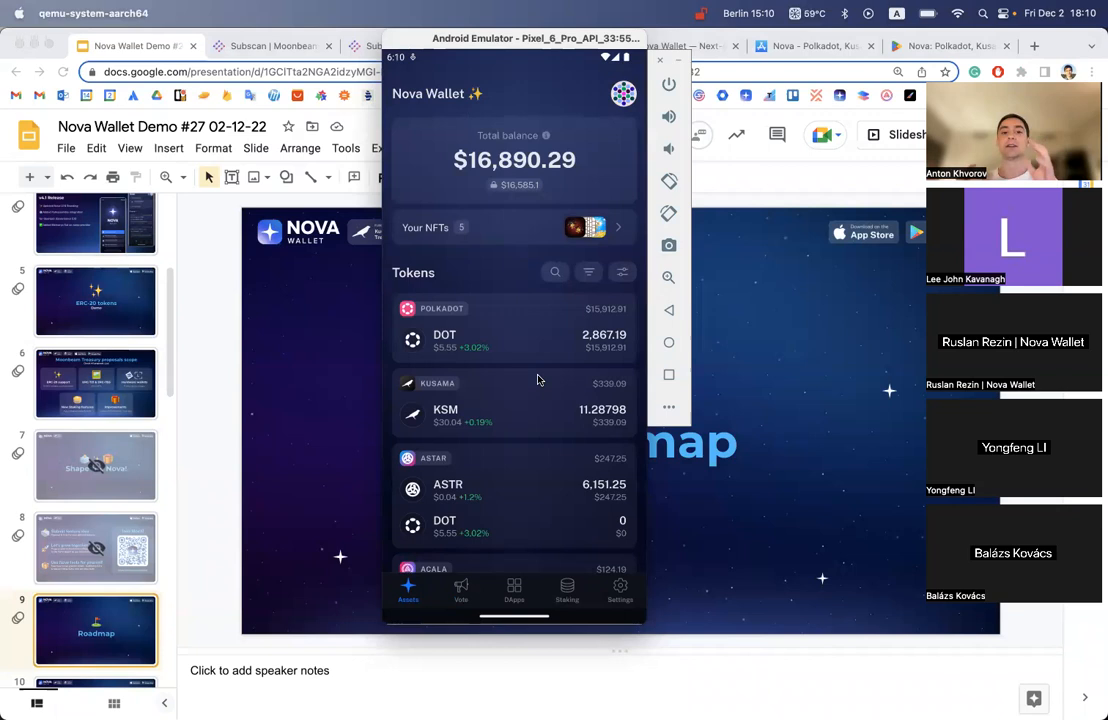
mouse_move(612, 328)
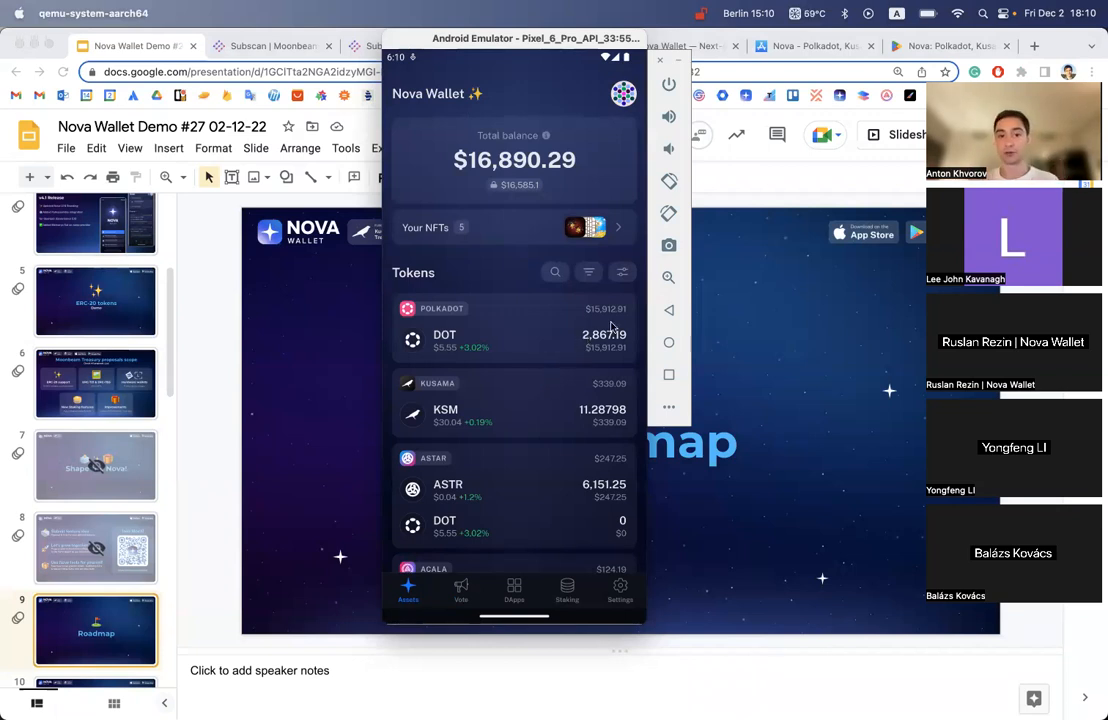
scroll(down, 3)
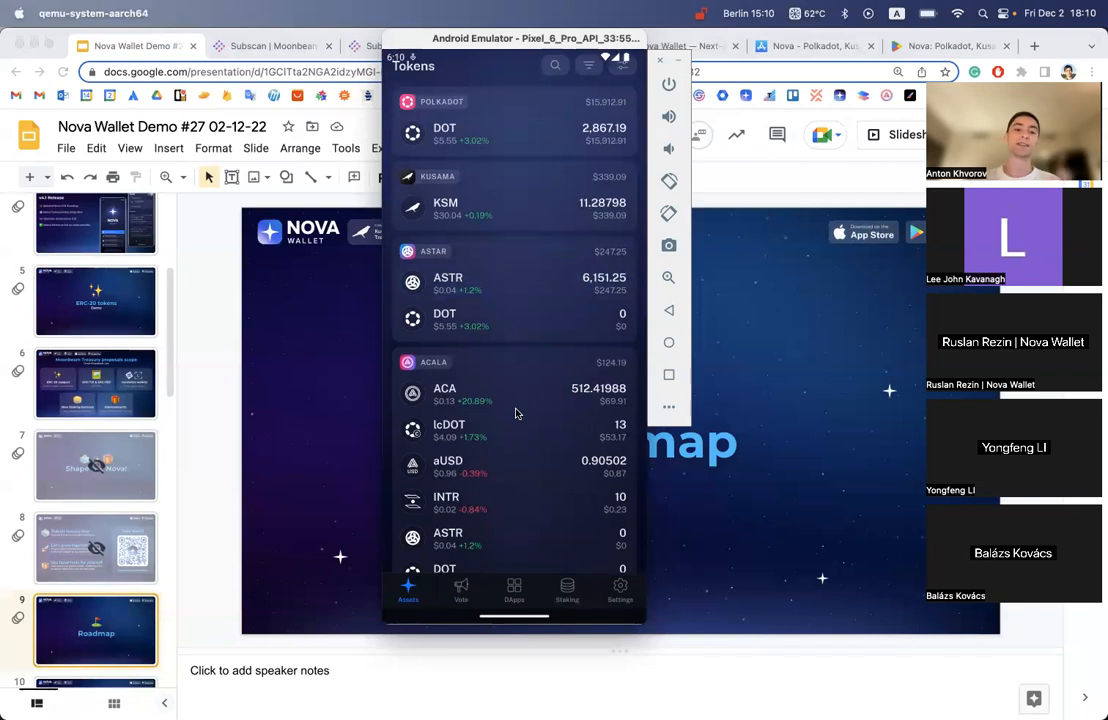
scroll(down, 3)
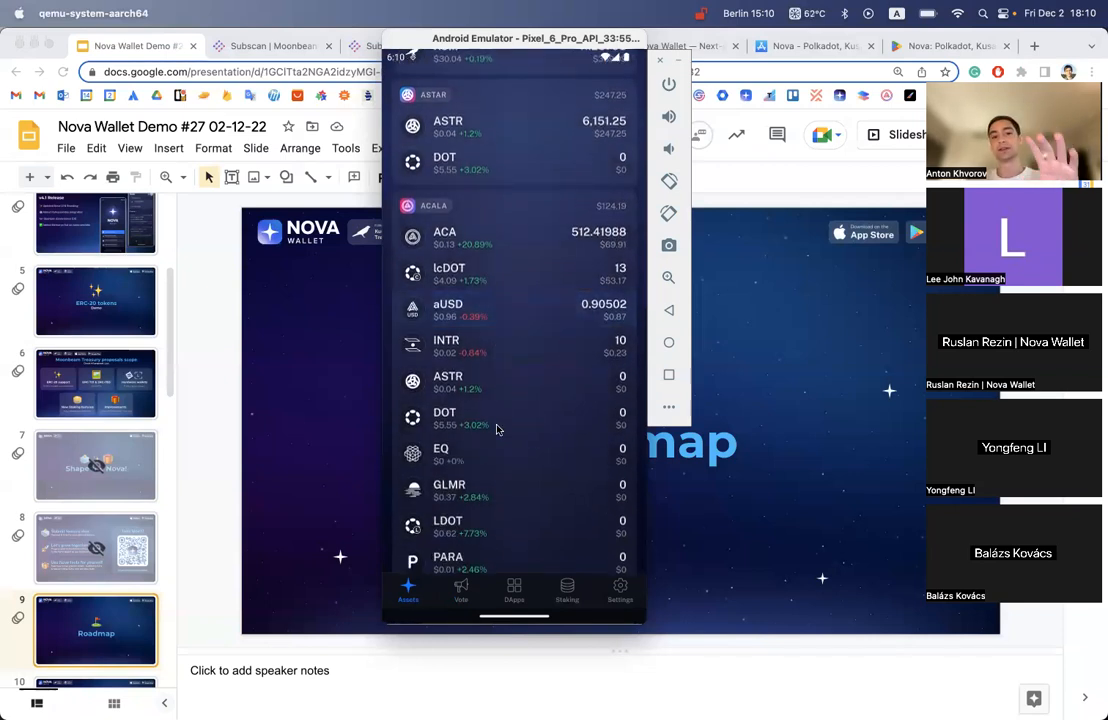
scroll(down, 3)
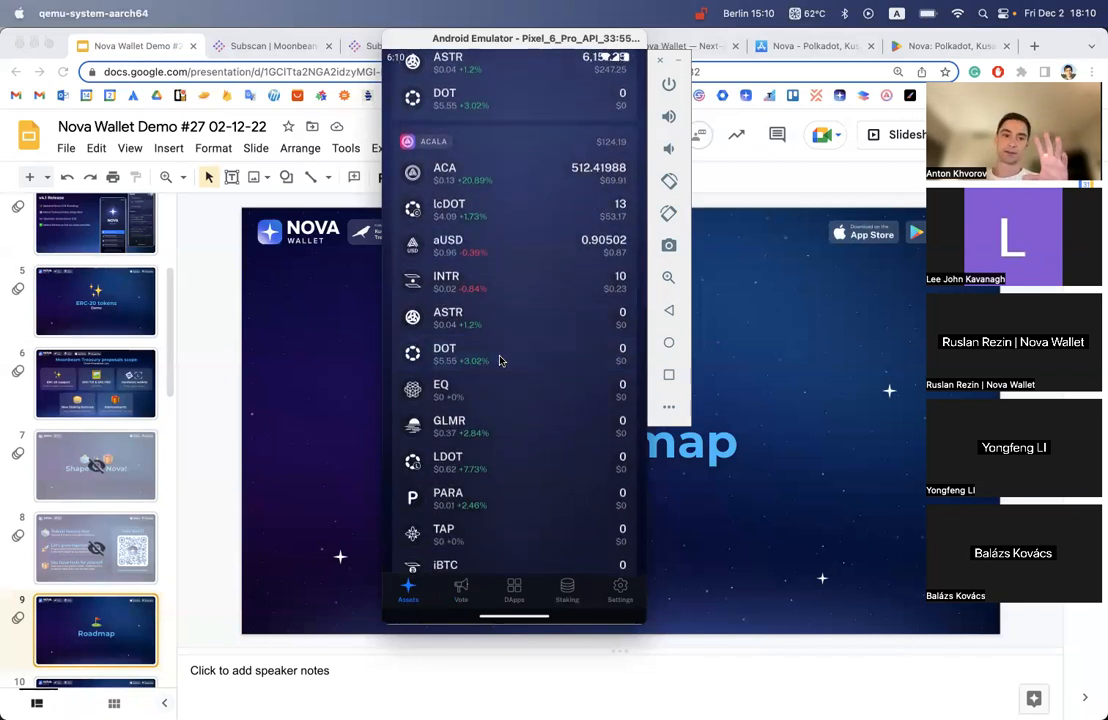
scroll(down, 3)
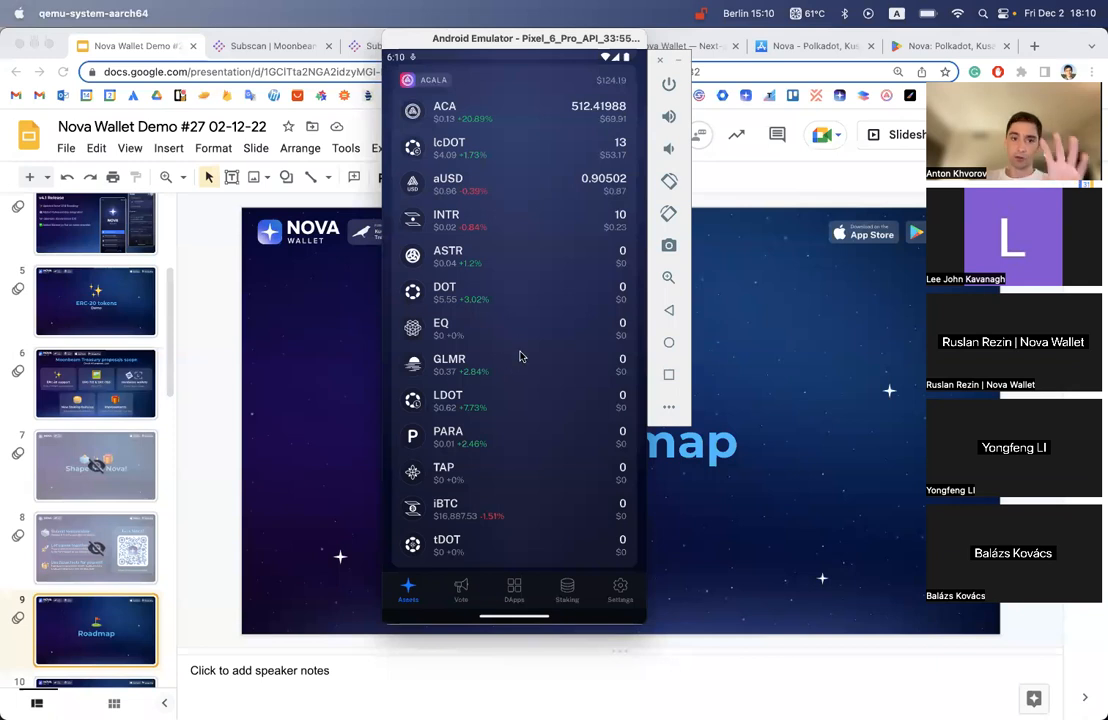
scroll(down, 3)
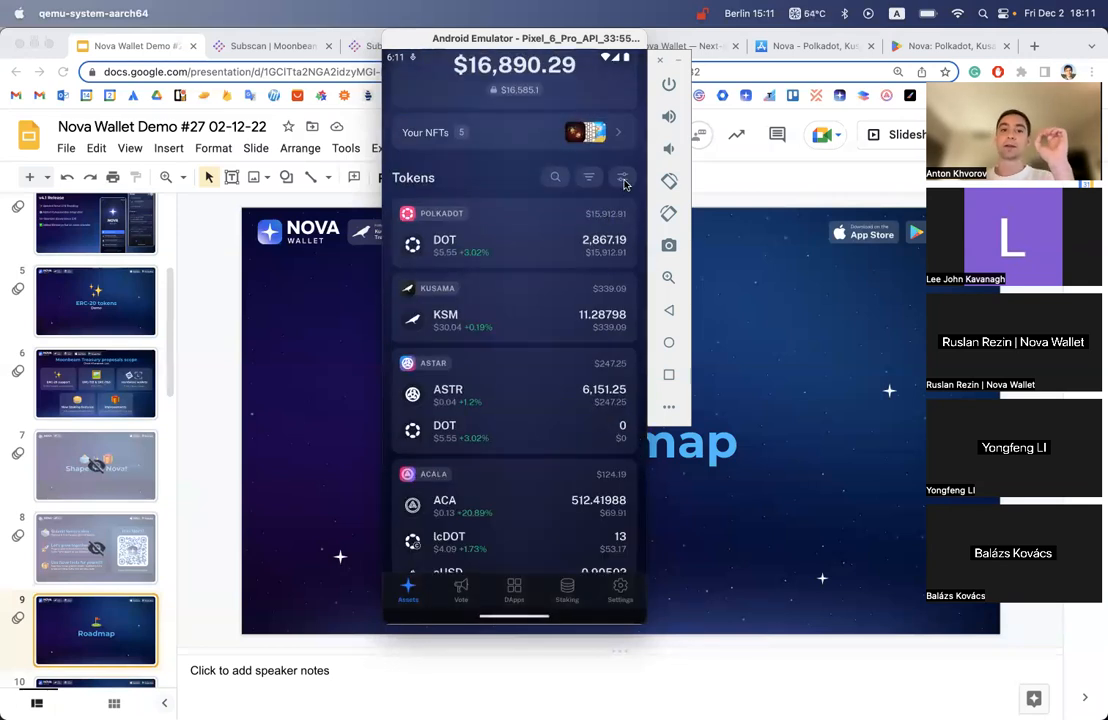
- Show Subscan's contract dashboard in Chrome for Moonbeam, then Moonriver with 13,874 contracts
click(620, 176)
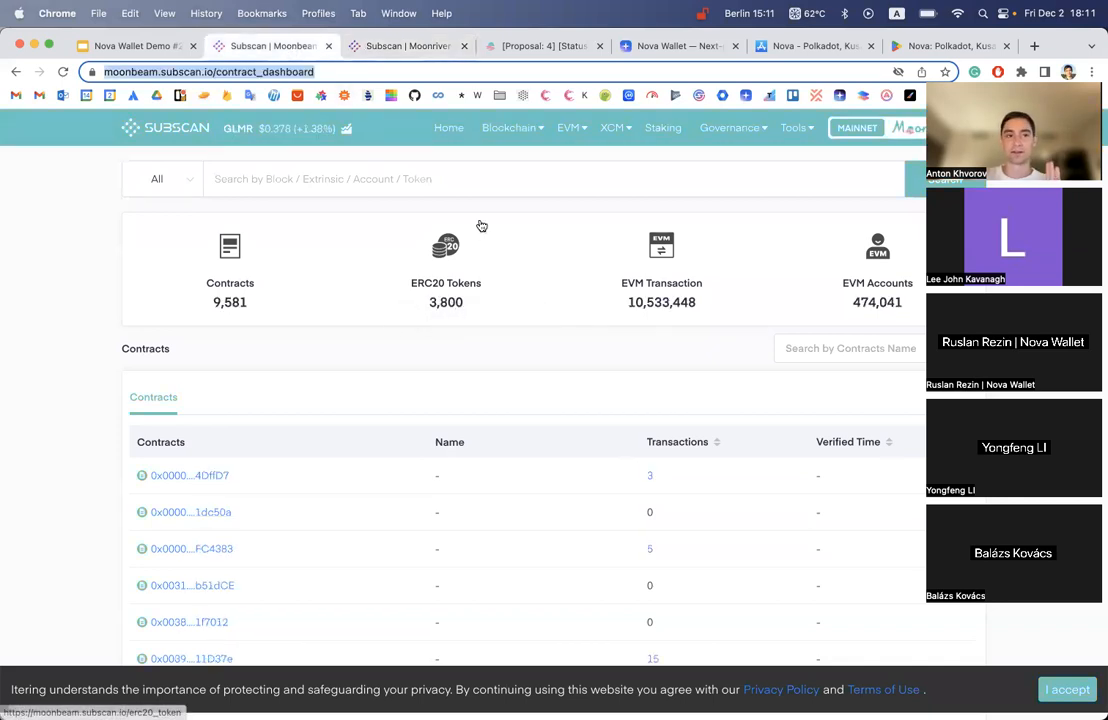
click(408, 46)
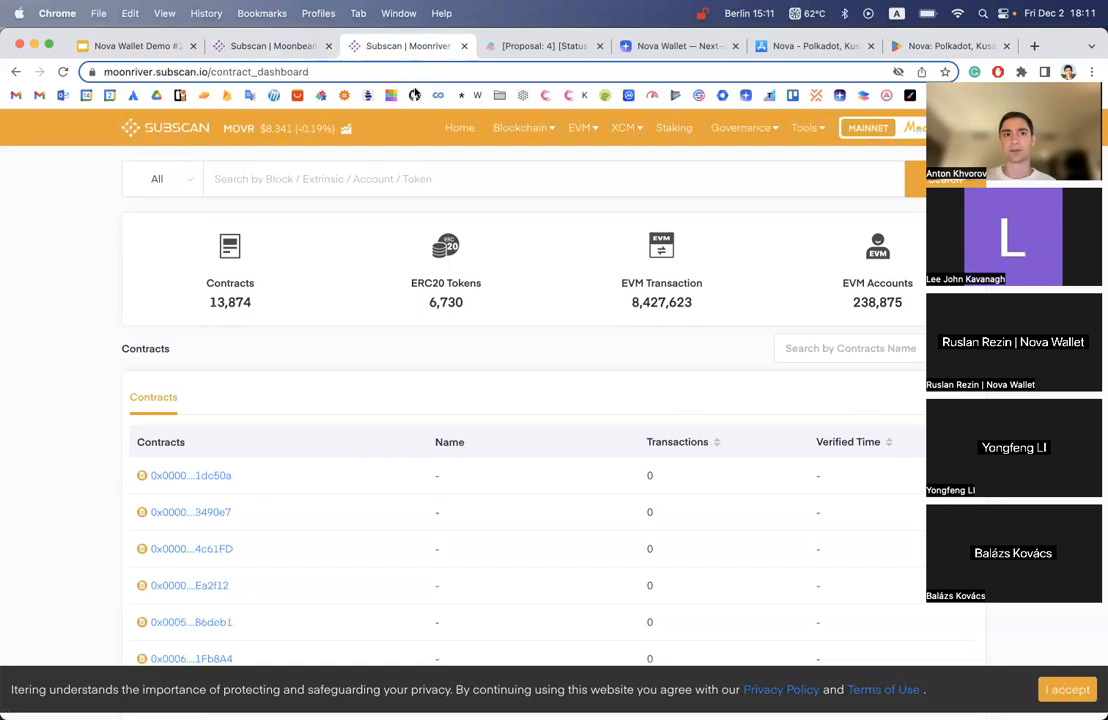
mouse_move(460, 320)
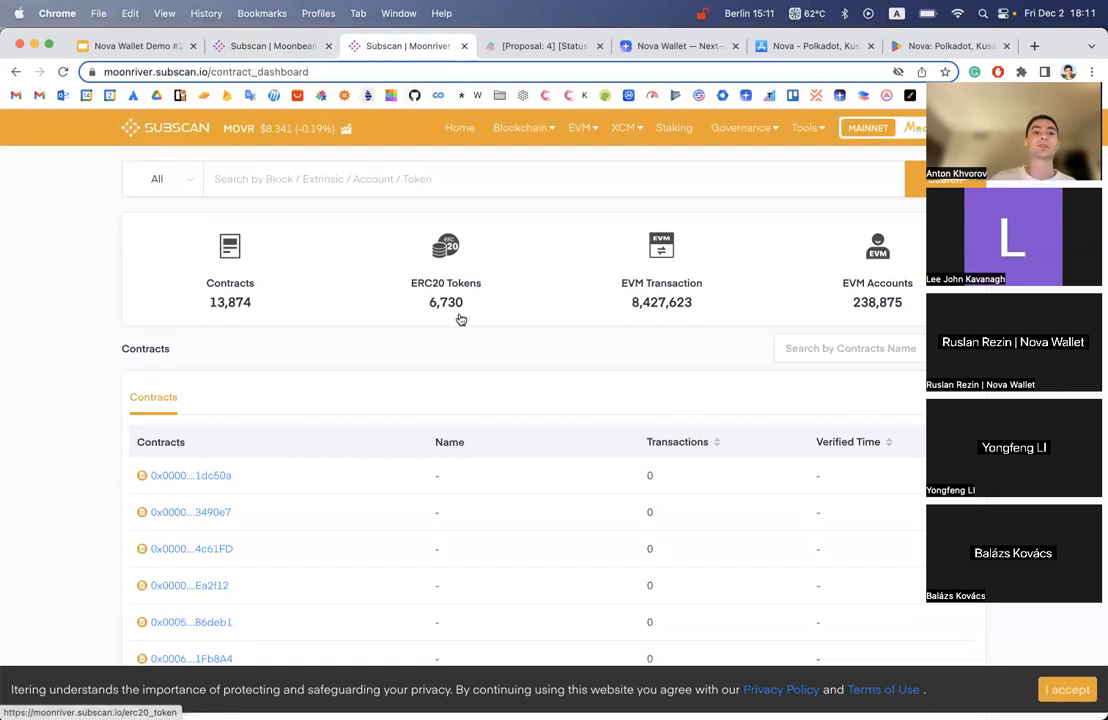
mouse_move(446, 272)
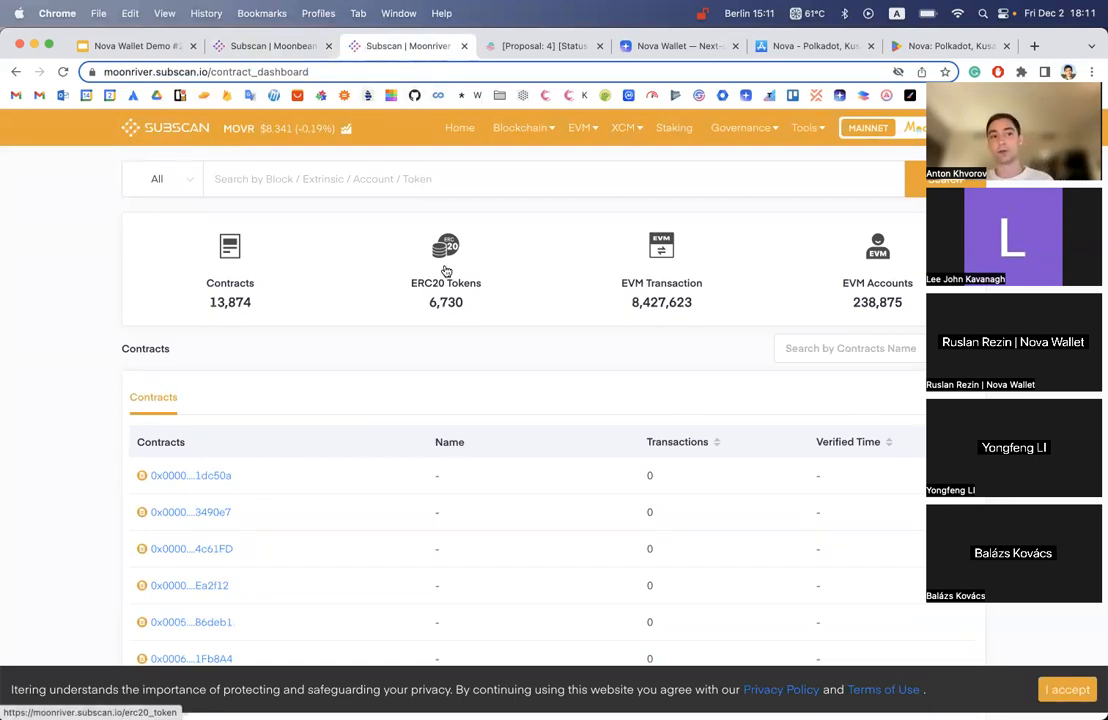
mouse_move(490, 414)
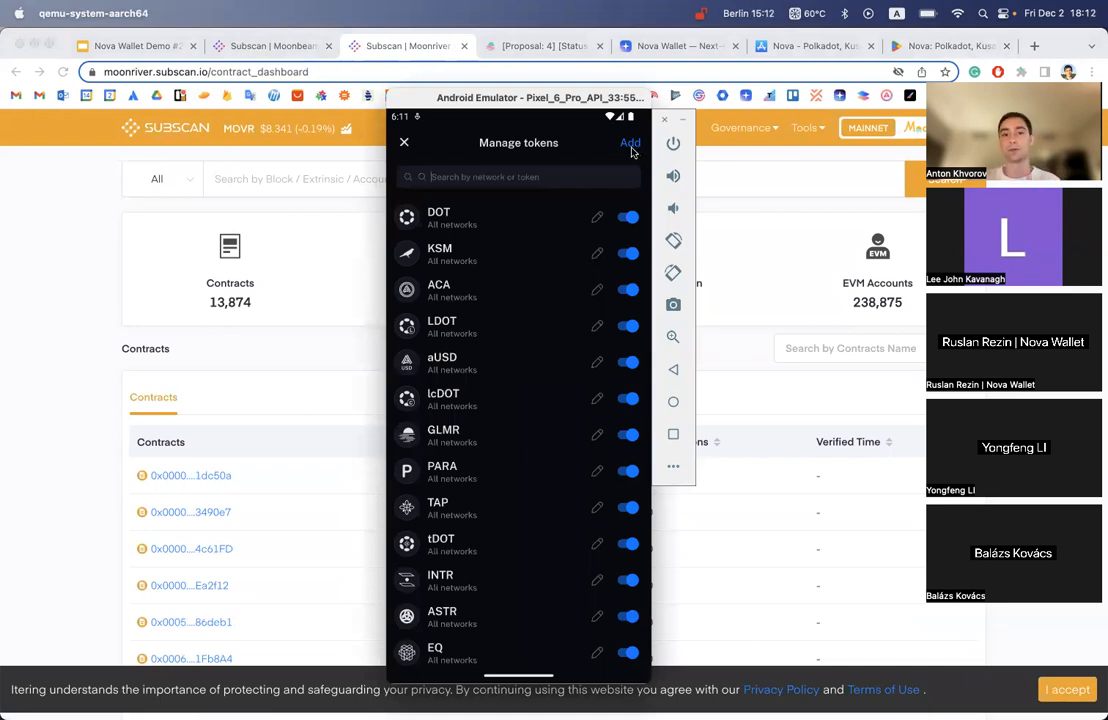
- Start adding a custom ERC-20 token from Manage tokens, reaching the token details form
click(628, 142)
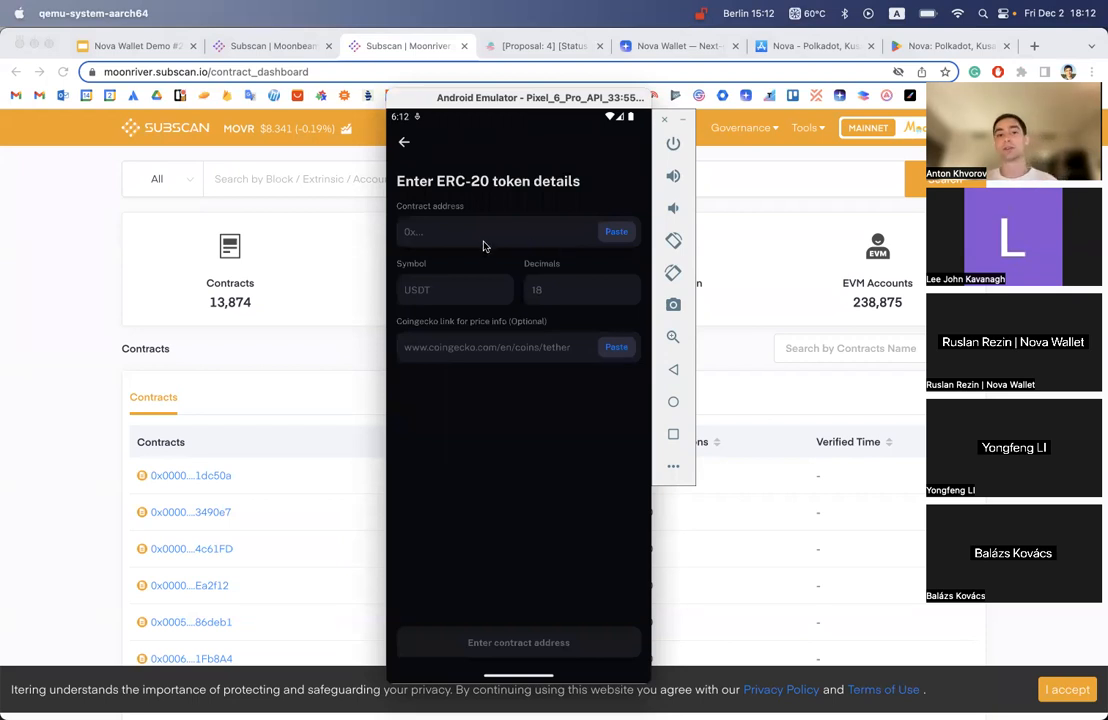
mouse_move(446, 296)
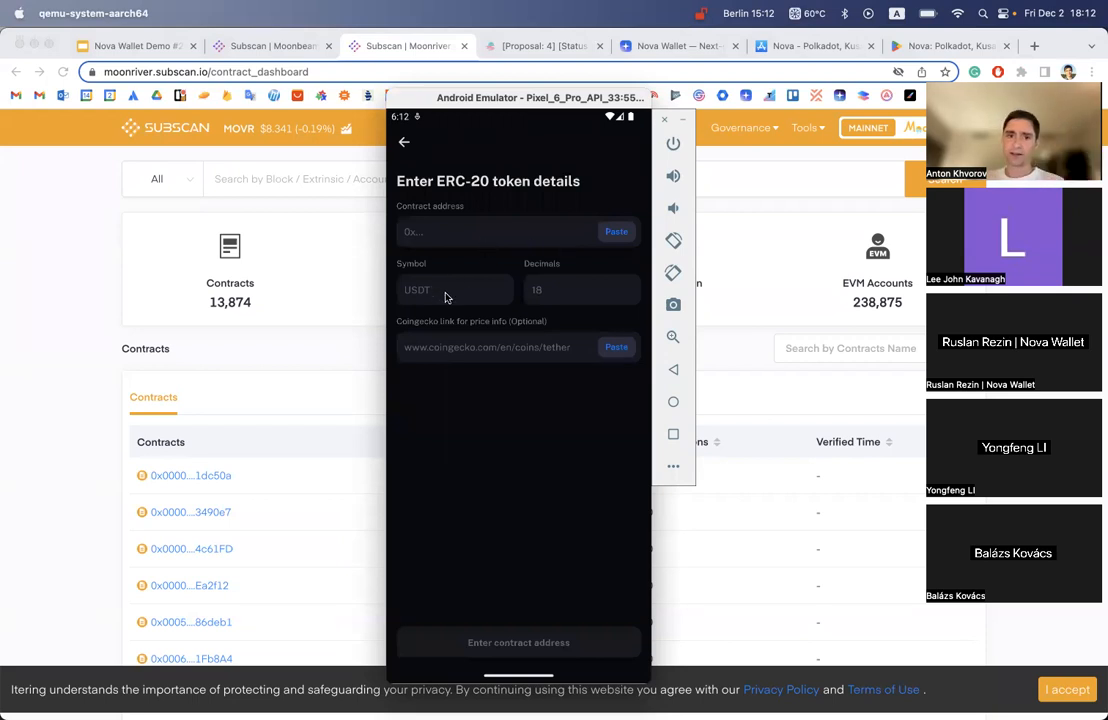
mouse_move(588, 302)
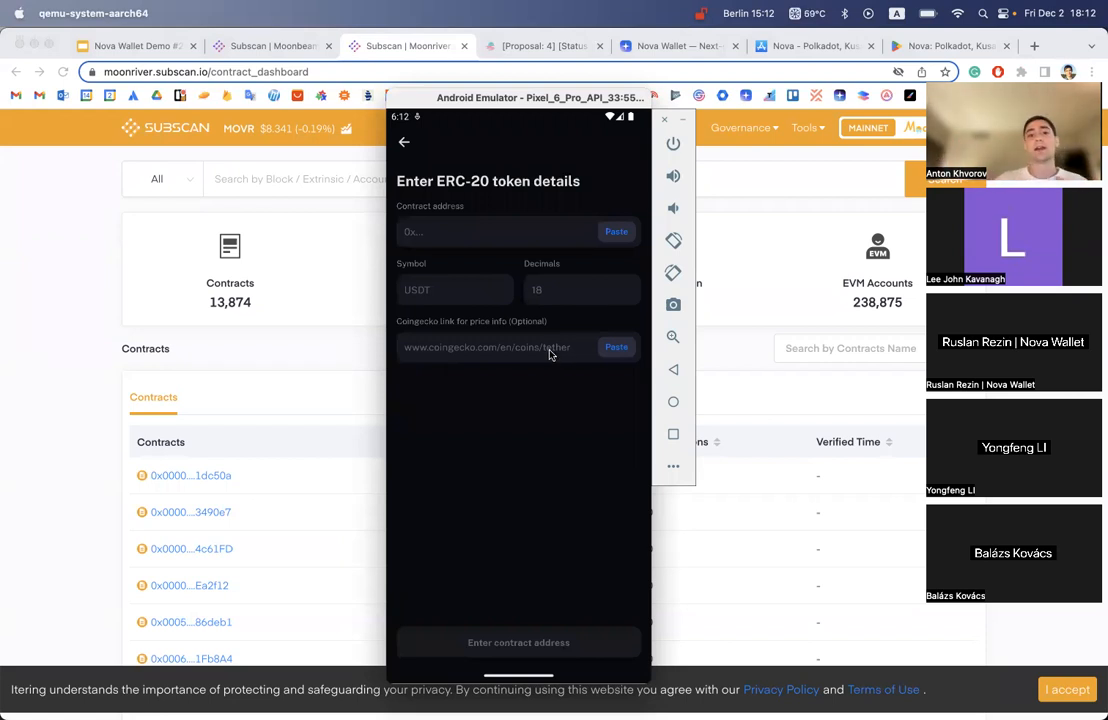
mouse_move(536, 360)
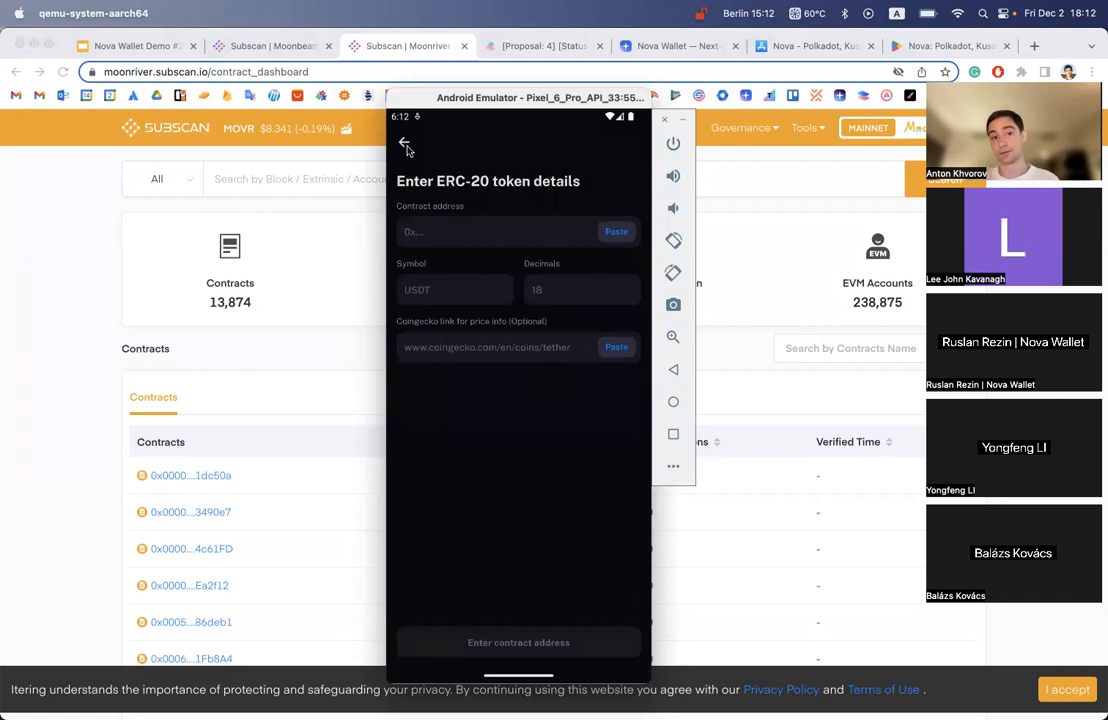
- Leave the ERC-20 form, switch off DOT in Manage tokens and return home
click(404, 144)
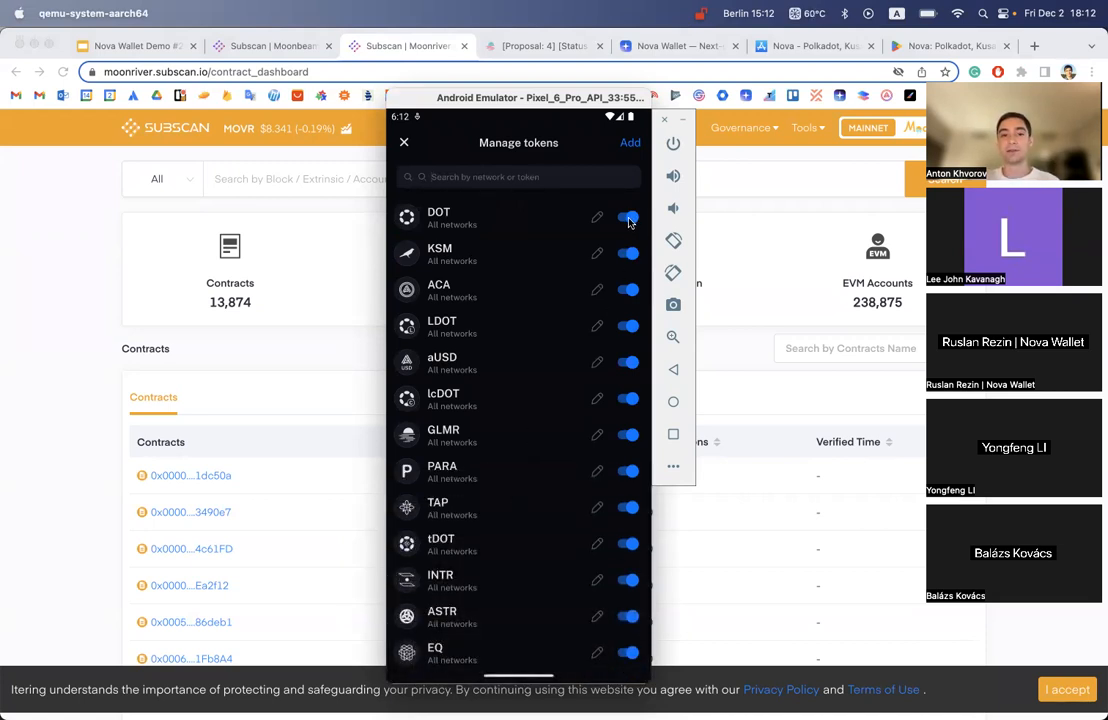
click(404, 142)
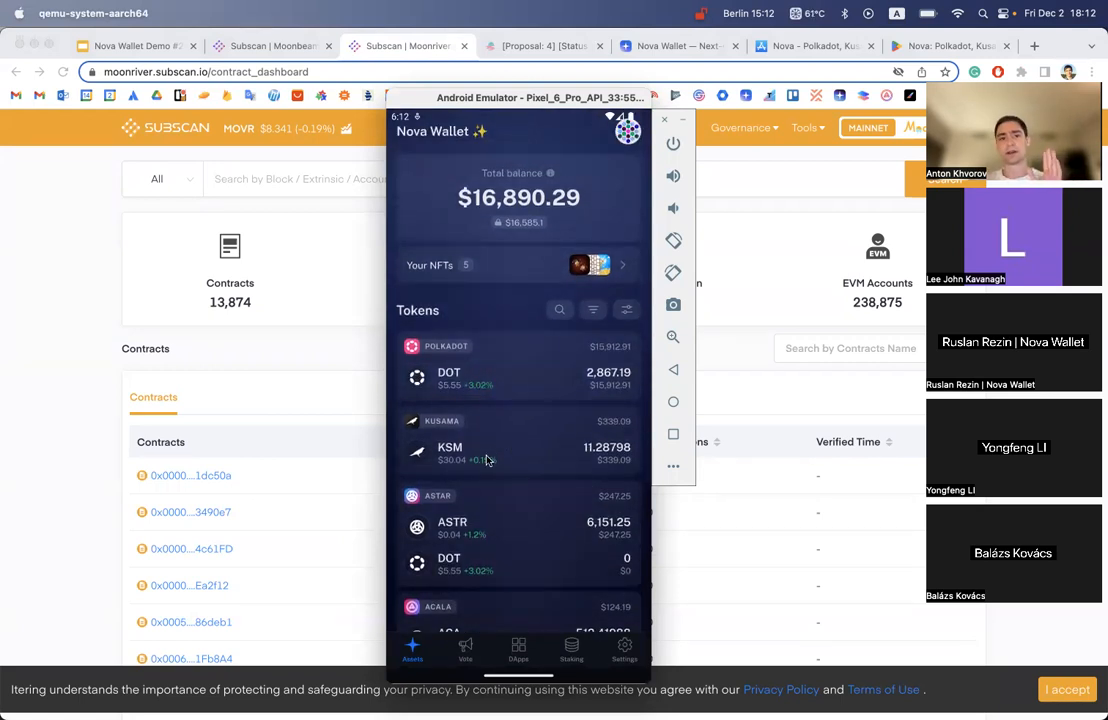
click(626, 308)
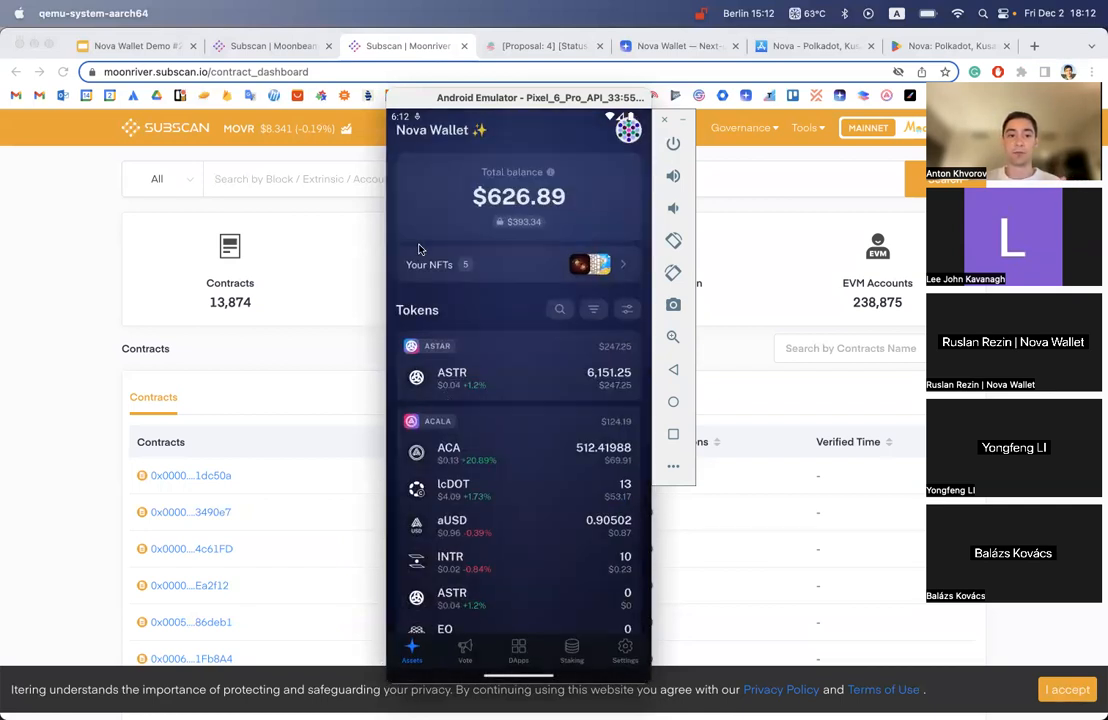
mouse_move(444, 398)
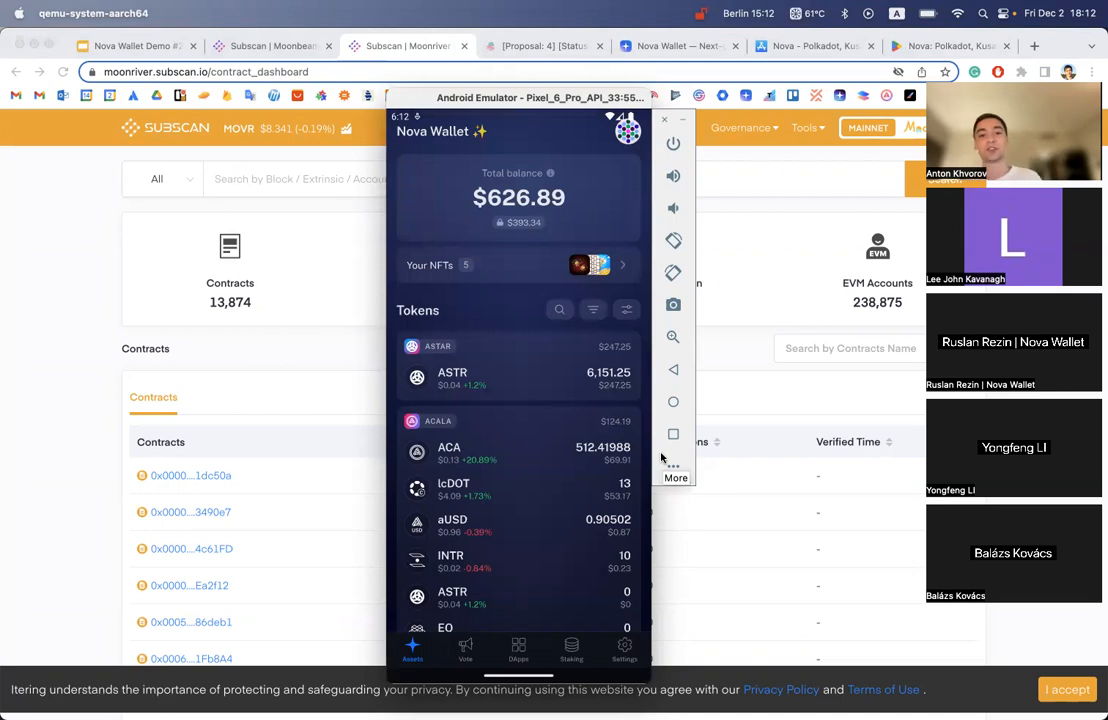
mouse_move(628, 322)
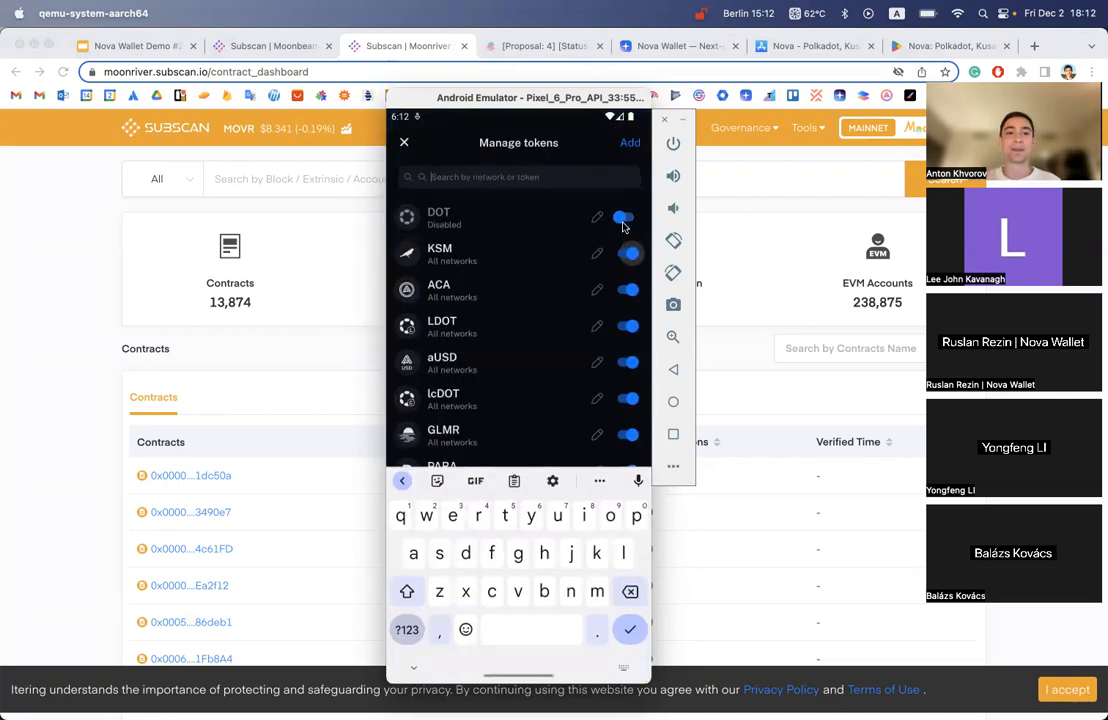
- Re-enable DOT, toggle KSM on Kusama, and search the wallet's tokens for KSM
click(624, 216)
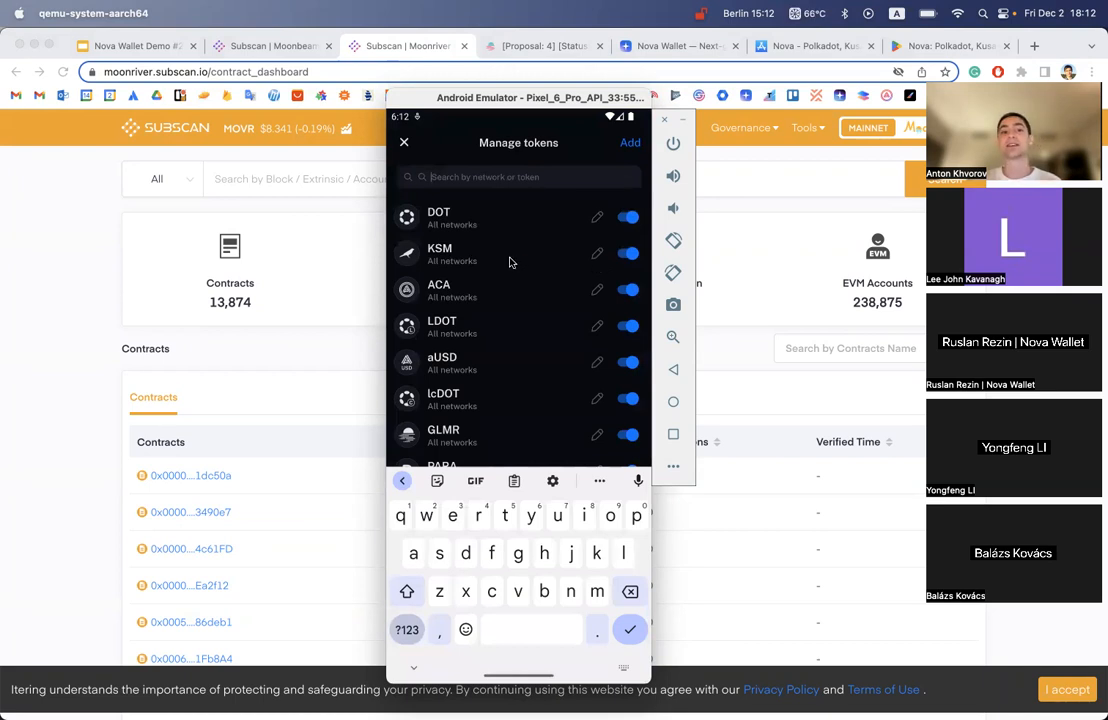
mouse_move(592, 264)
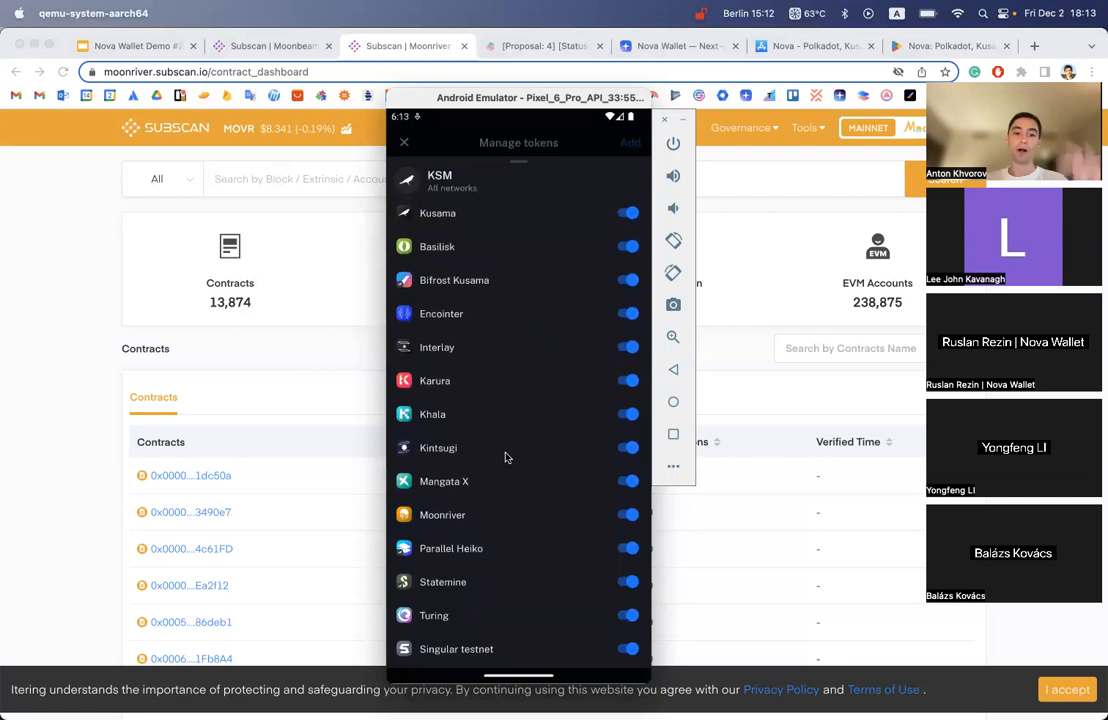
mouse_move(500, 536)
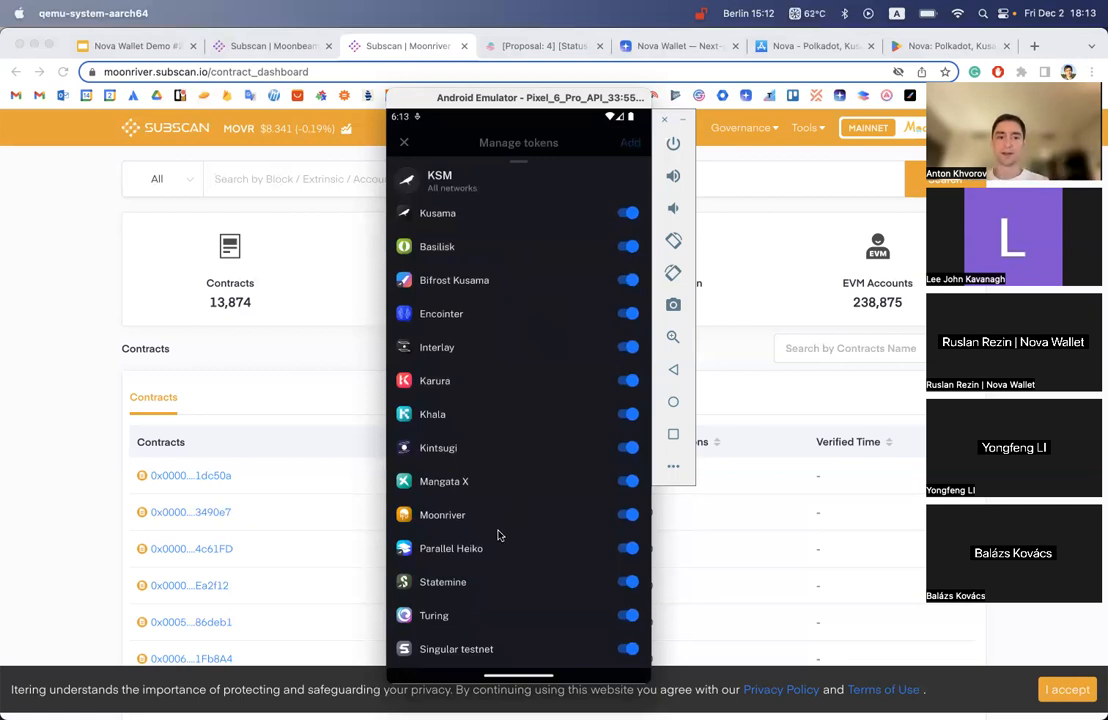
mouse_move(632, 236)
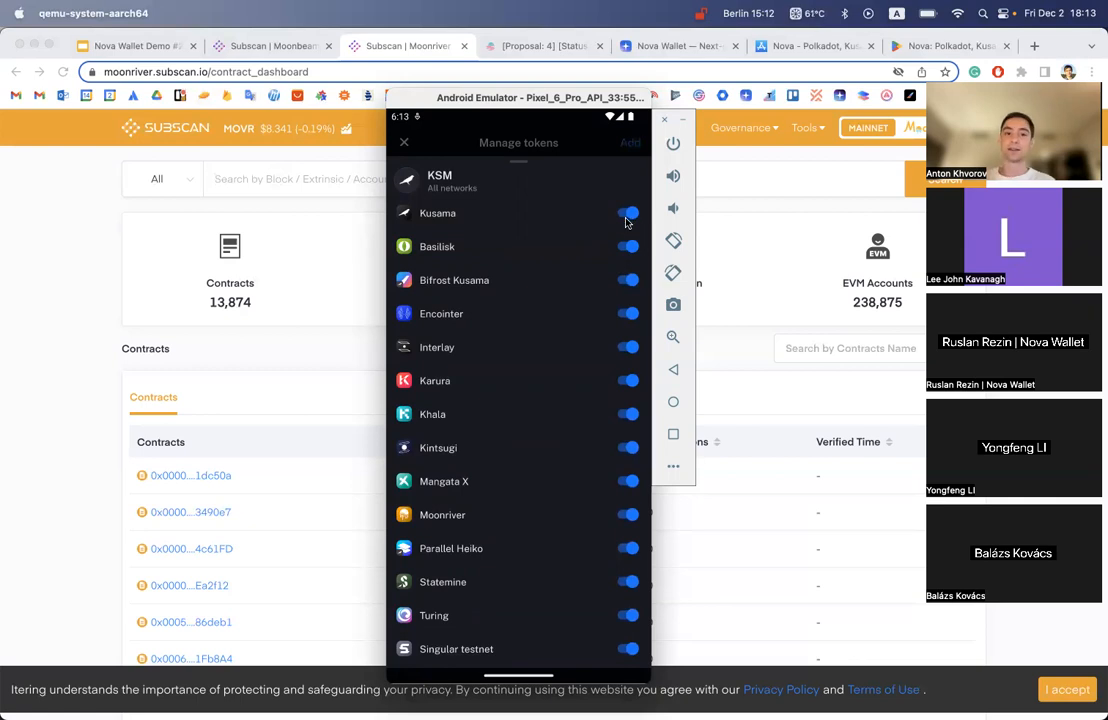
click(628, 212)
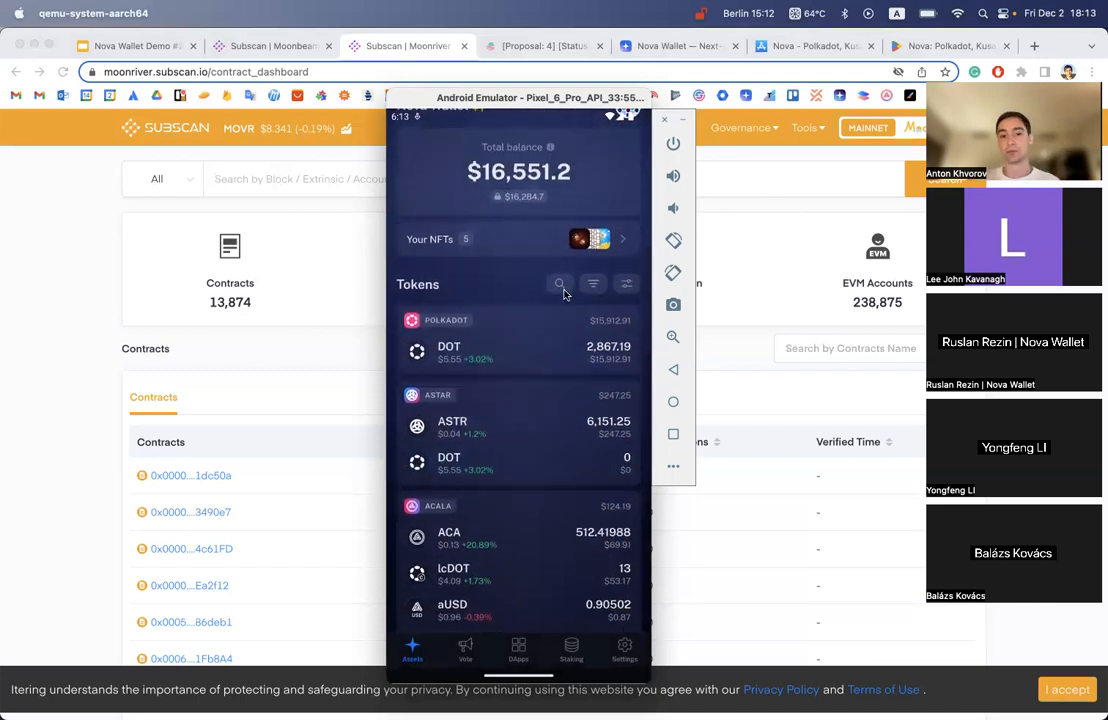
click(560, 284)
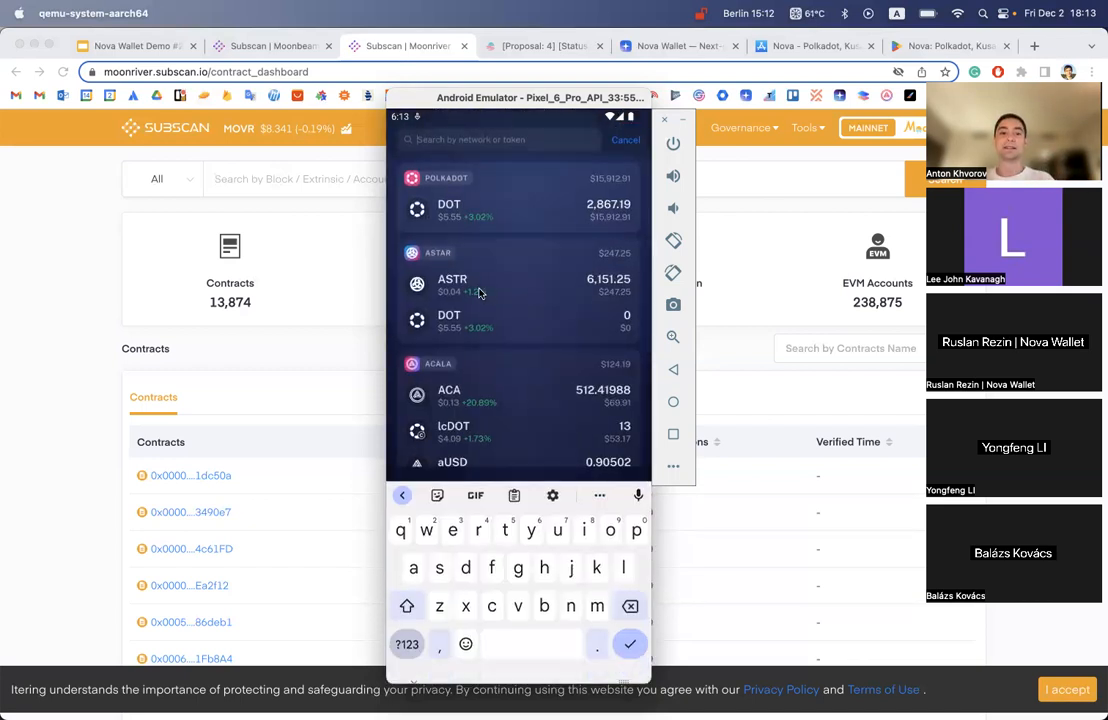
text(KSM)
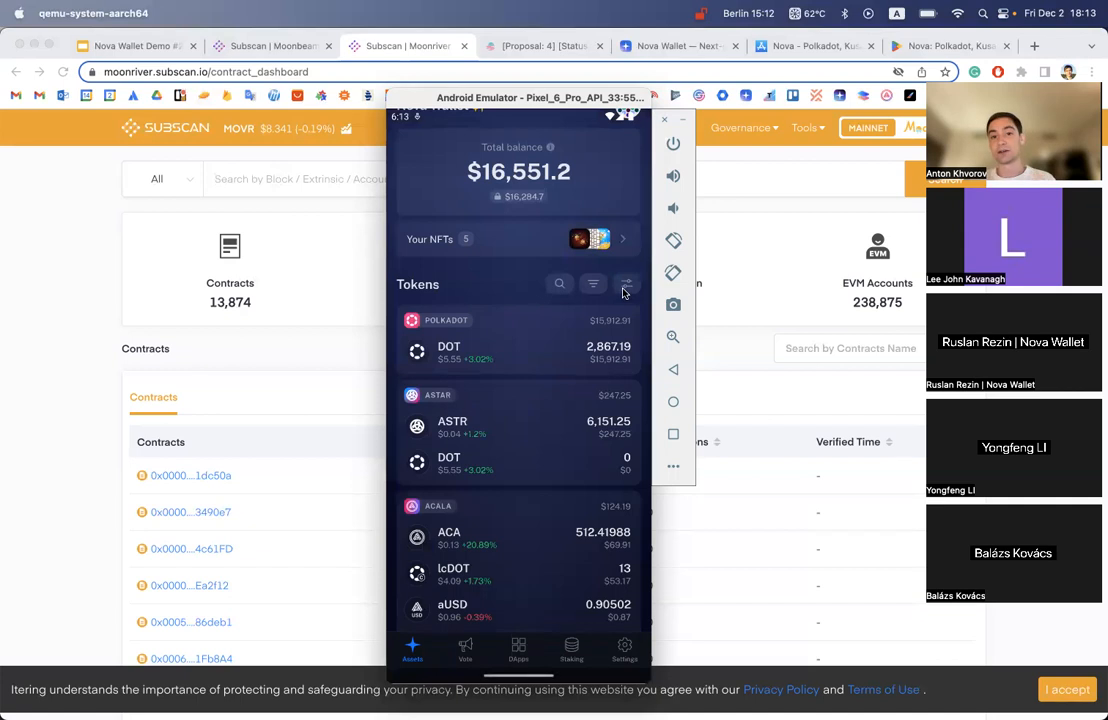
- Search Manage tokens for moonbeam and scroll through the Moonbeam token list
click(626, 284)
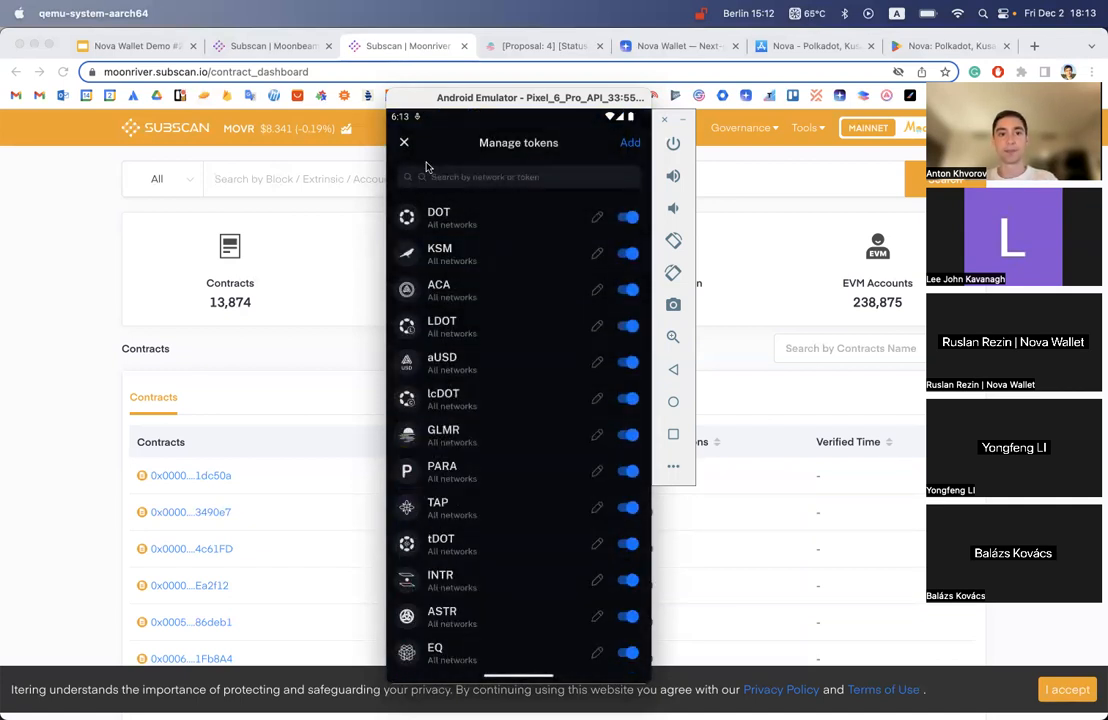
click(404, 142)
text(m)
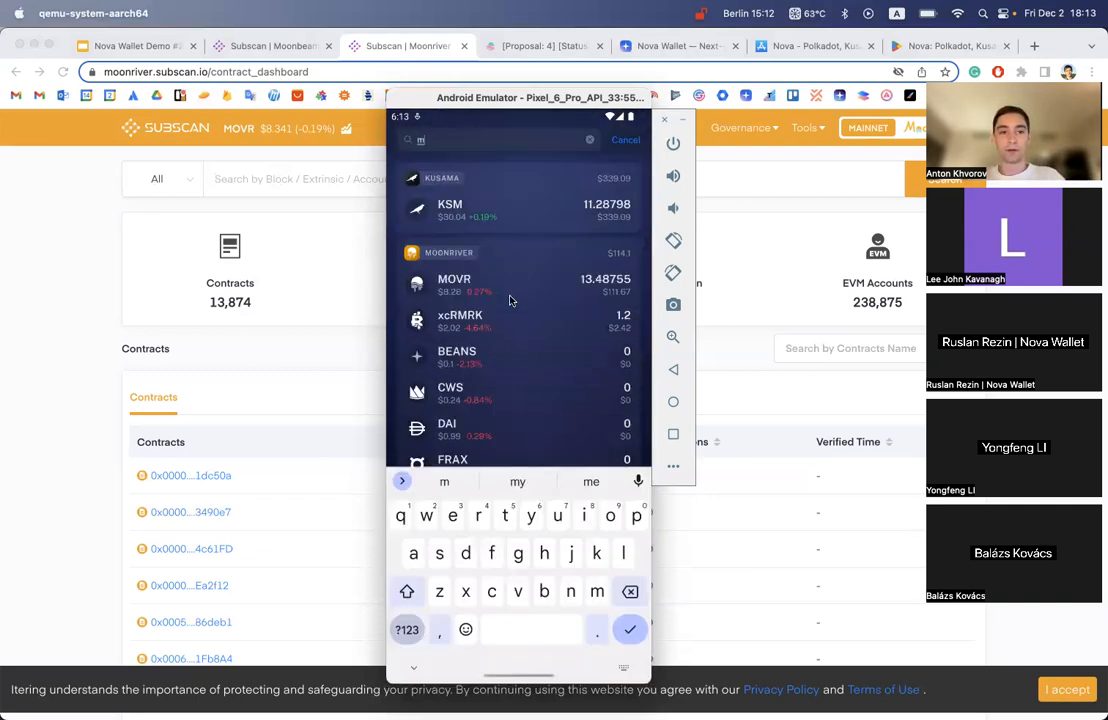
text(oonbeam)
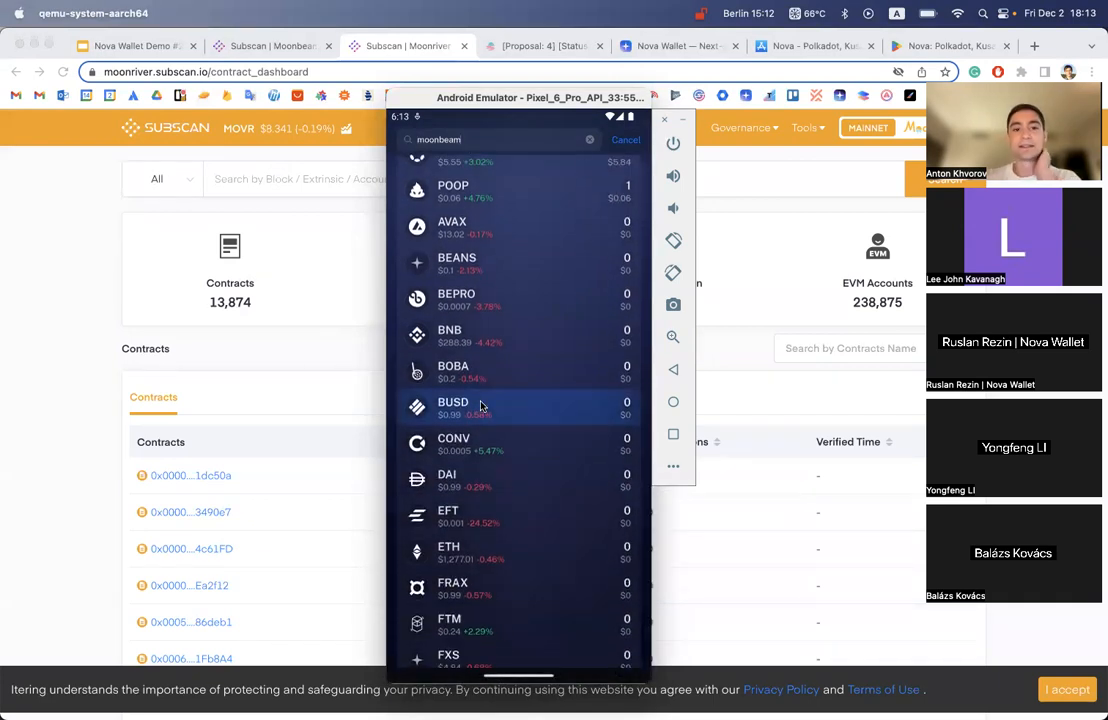
scroll(down, 3)
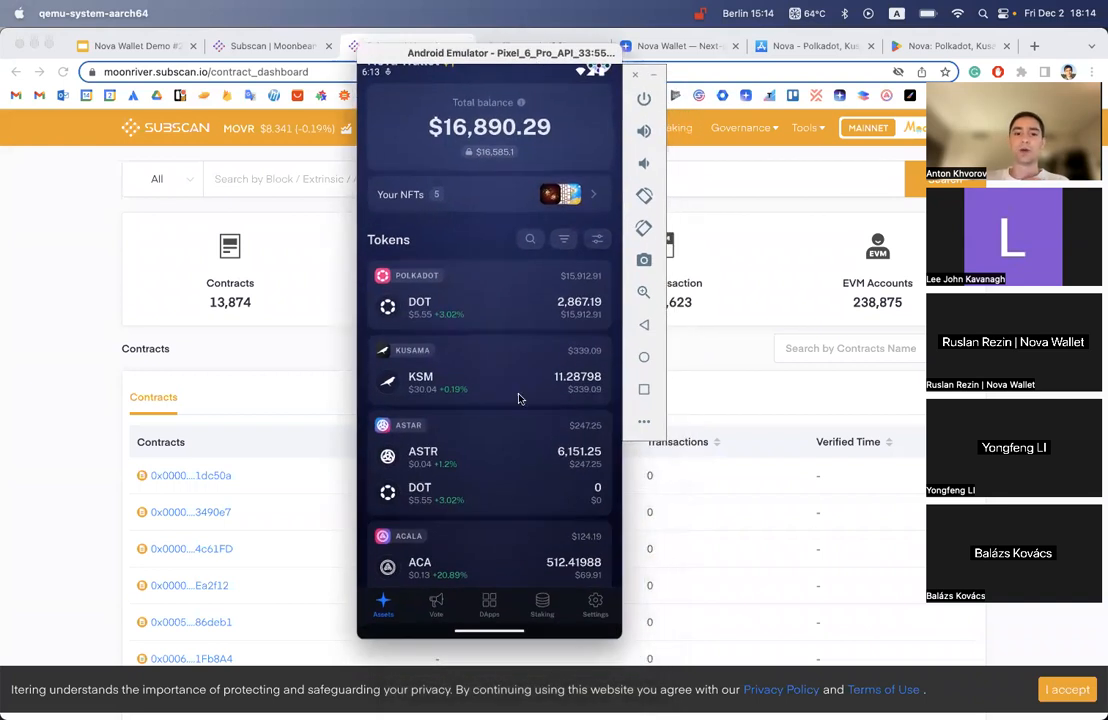
- Find Beamswap in the DApps catalog and launch it in Nova's browser
click(488, 604)
text(beam)
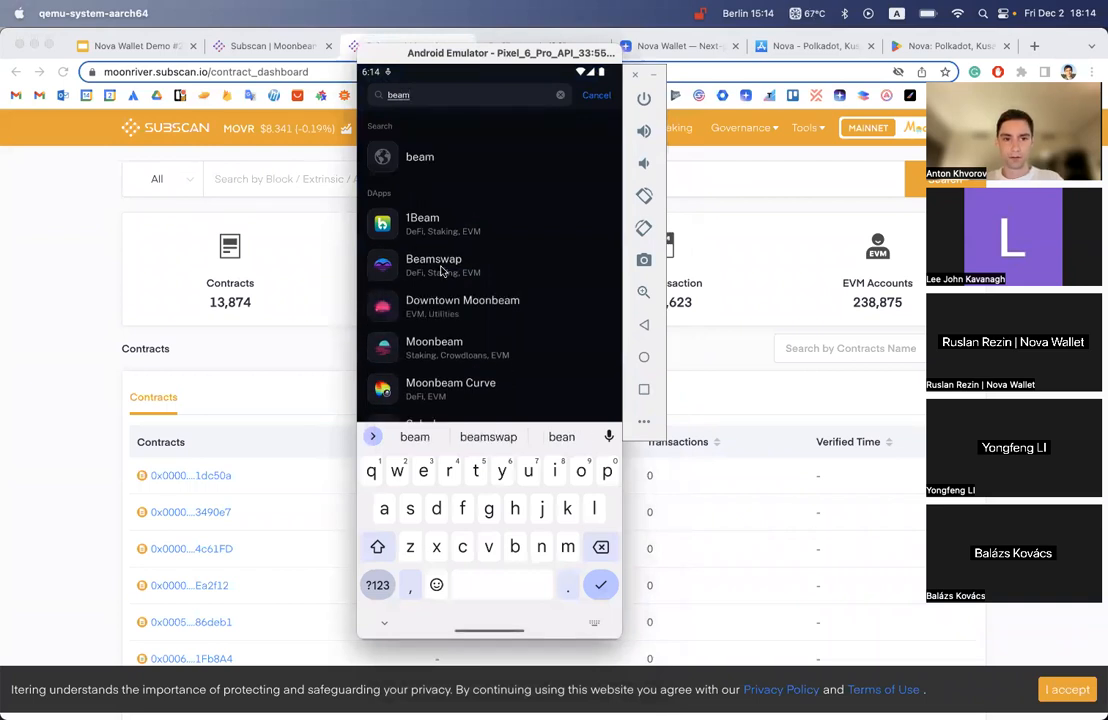
click(432, 264)
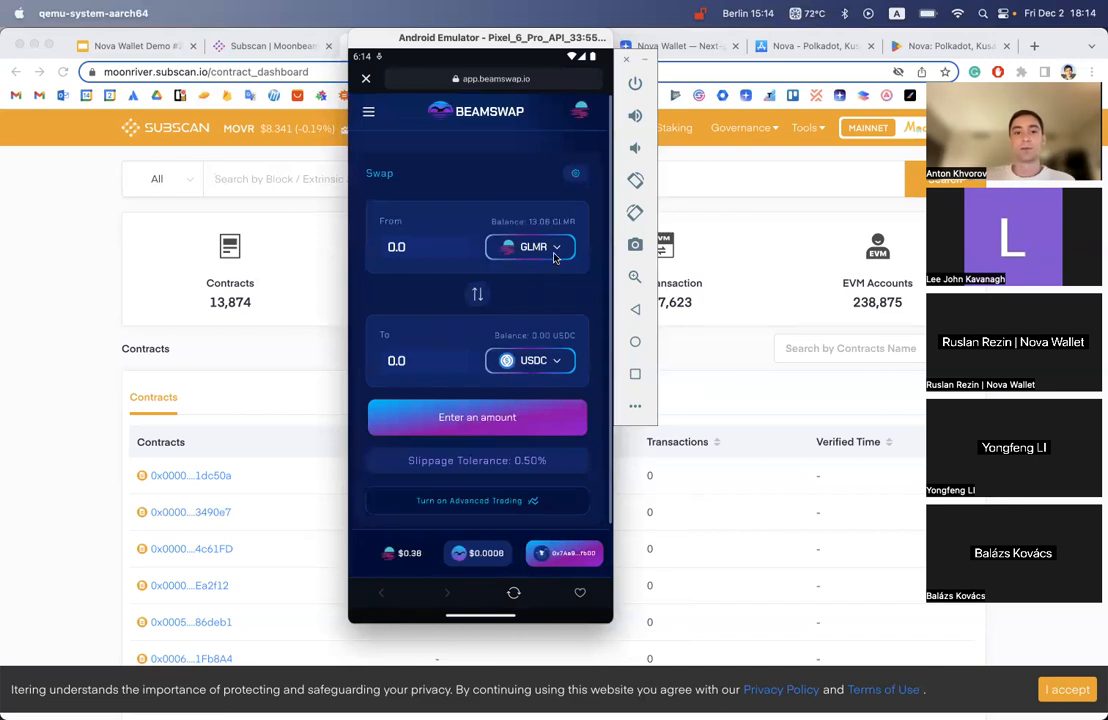
mouse_move(508, 248)
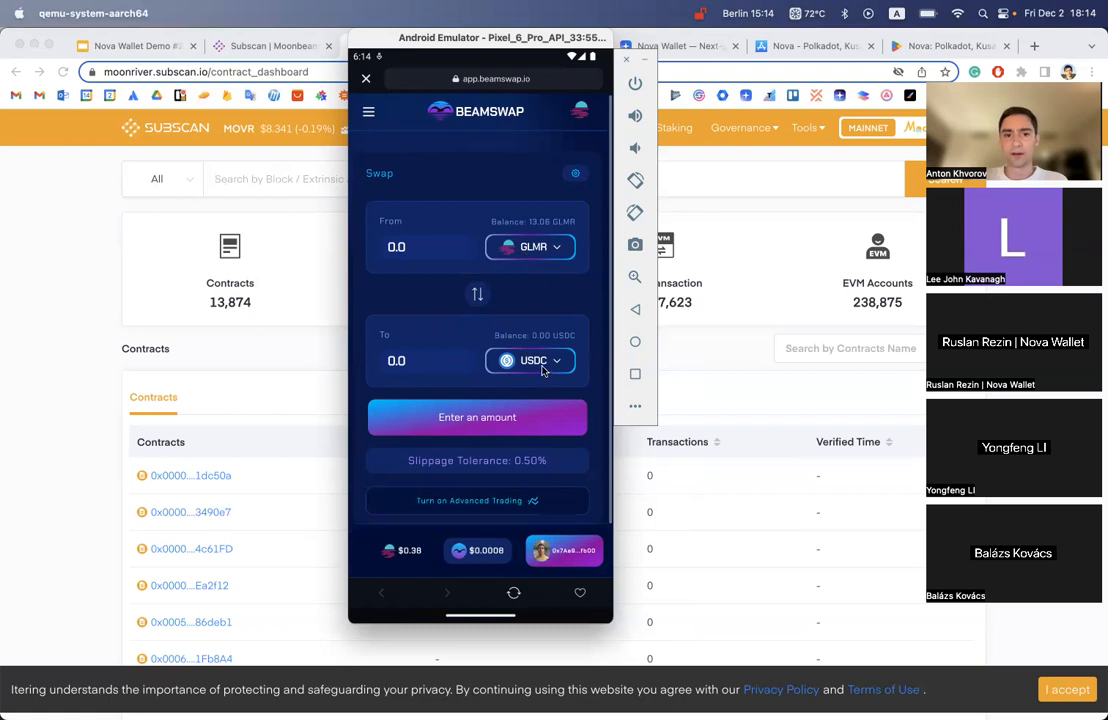
- Set up a swap of 4 GLMR for BNB, showing about 0.00523 BNB estimated
click(530, 360)
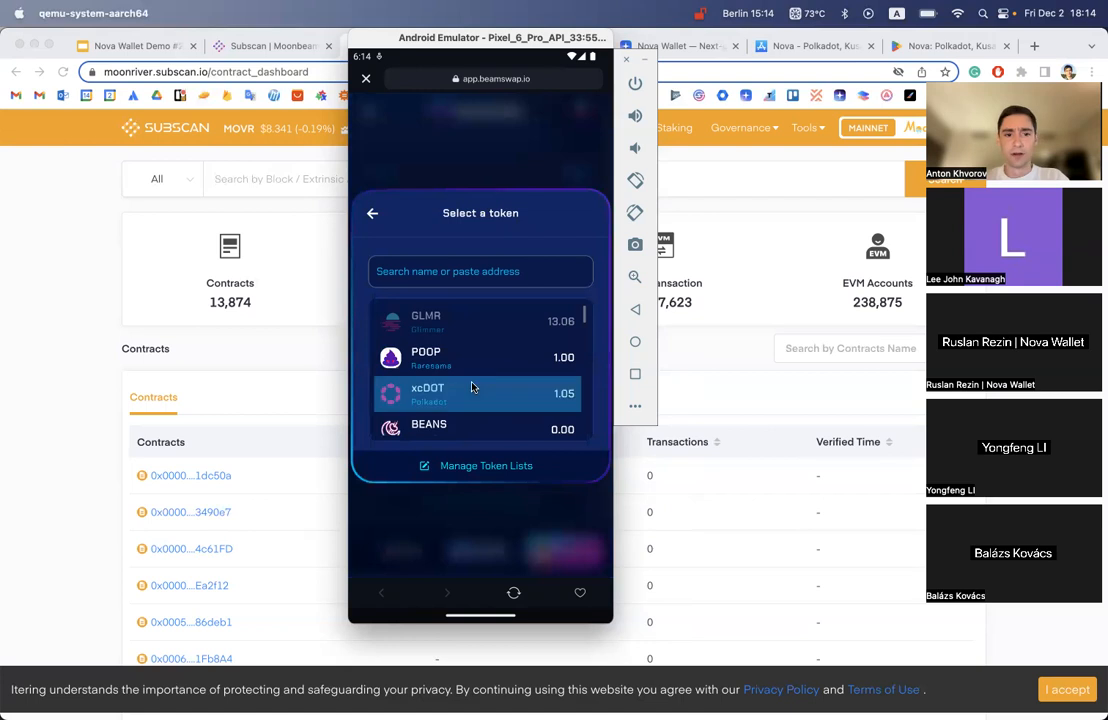
scroll(down, 3)
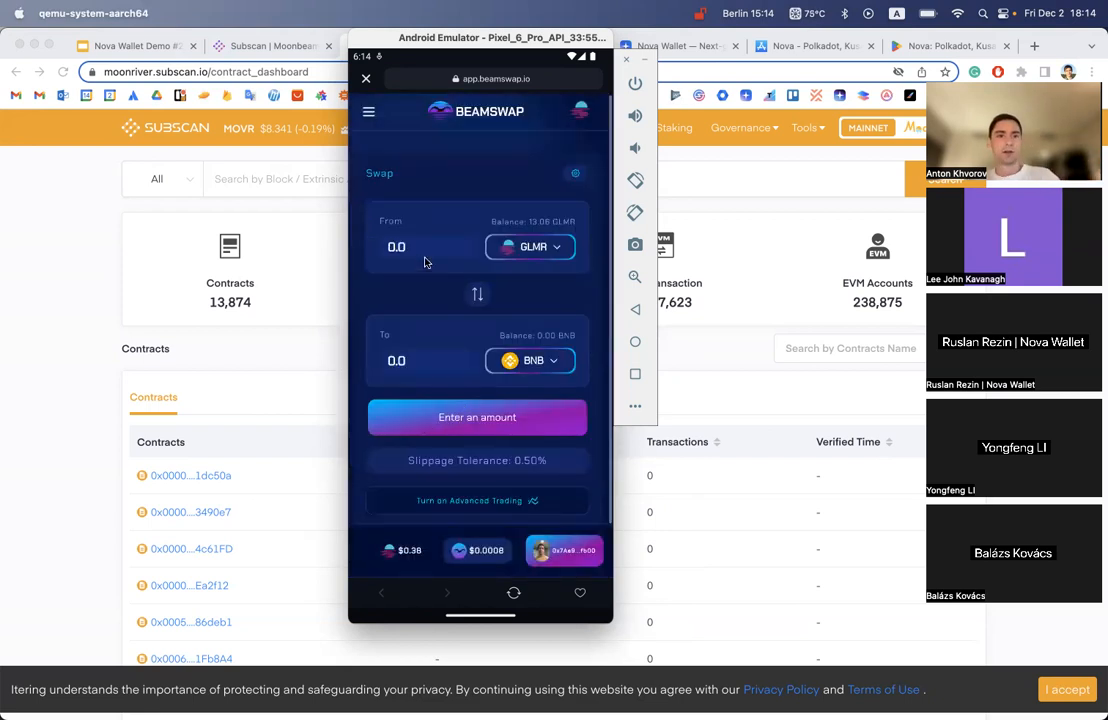
click(420, 248)
text(4)
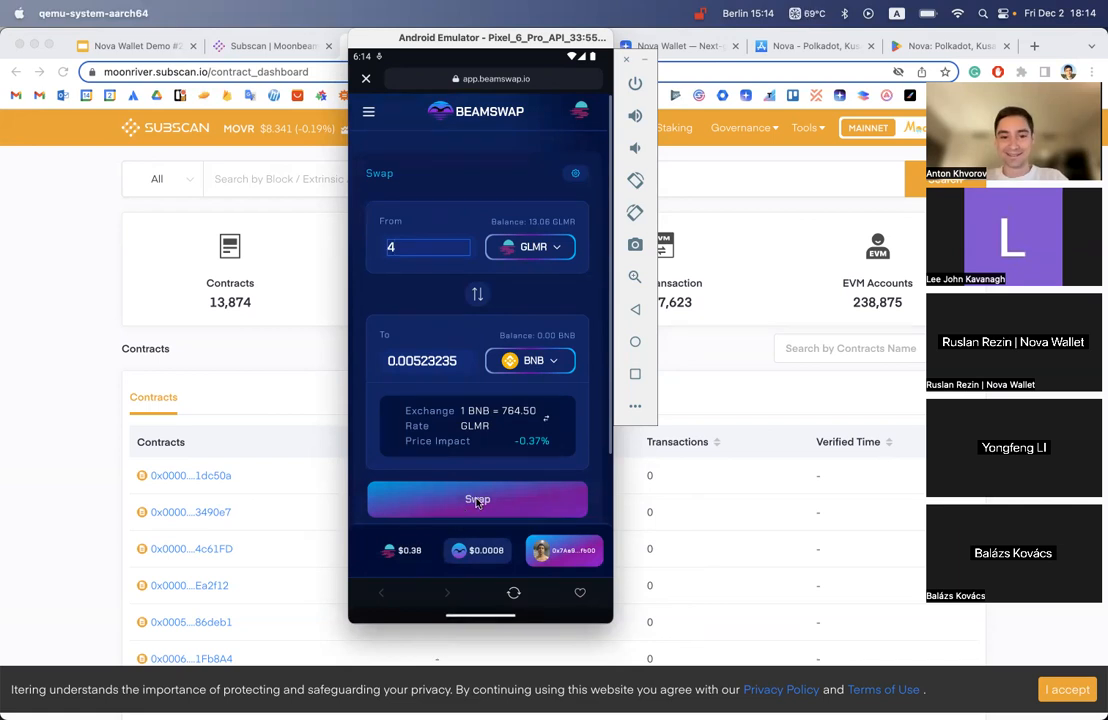
- Confirm the 4 GLMR→BNB swap, approve it in Nova Wallet, and dismiss the Transaction Submitted notice
click(476, 500)
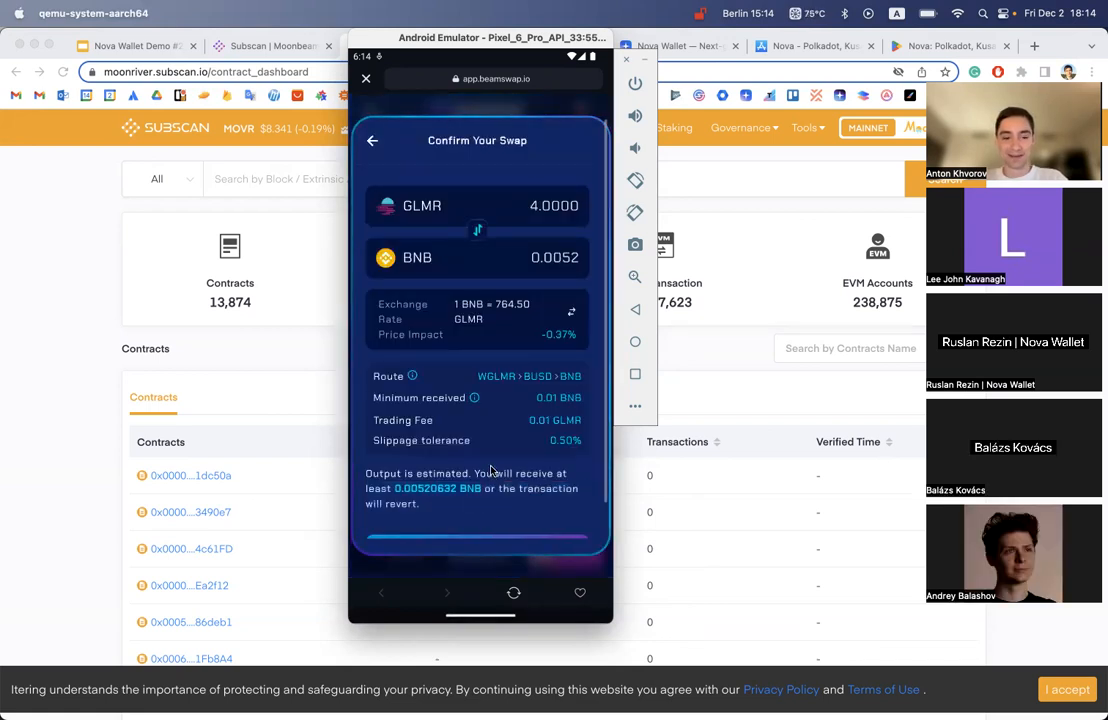
click(476, 538)
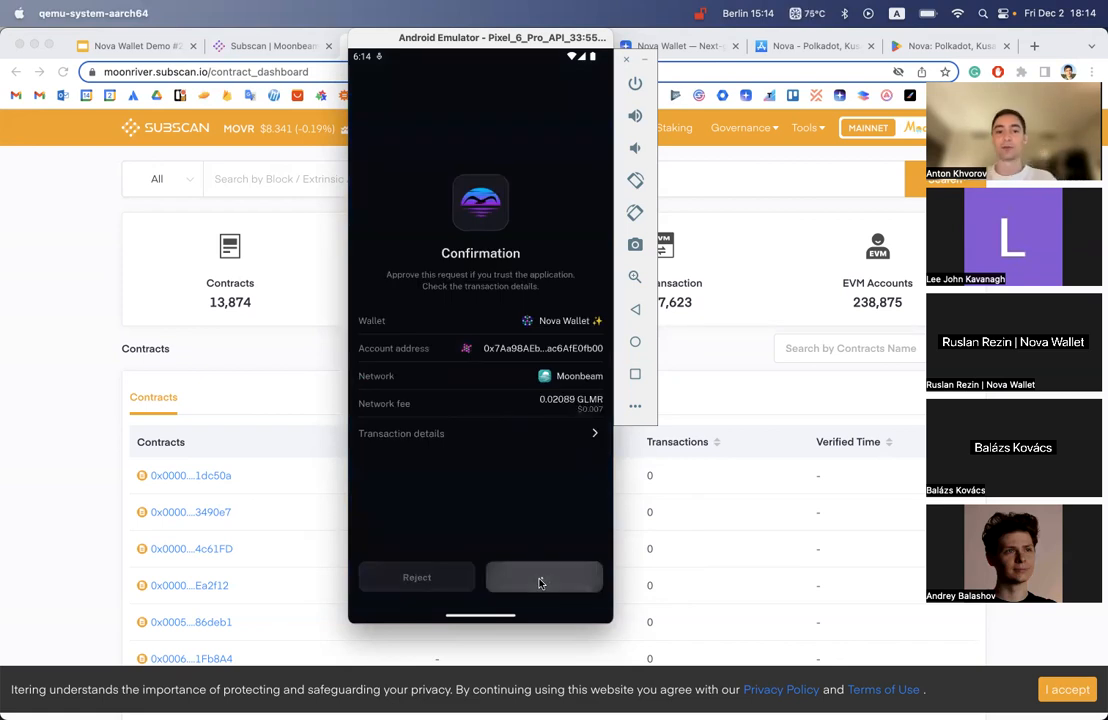
click(544, 576)
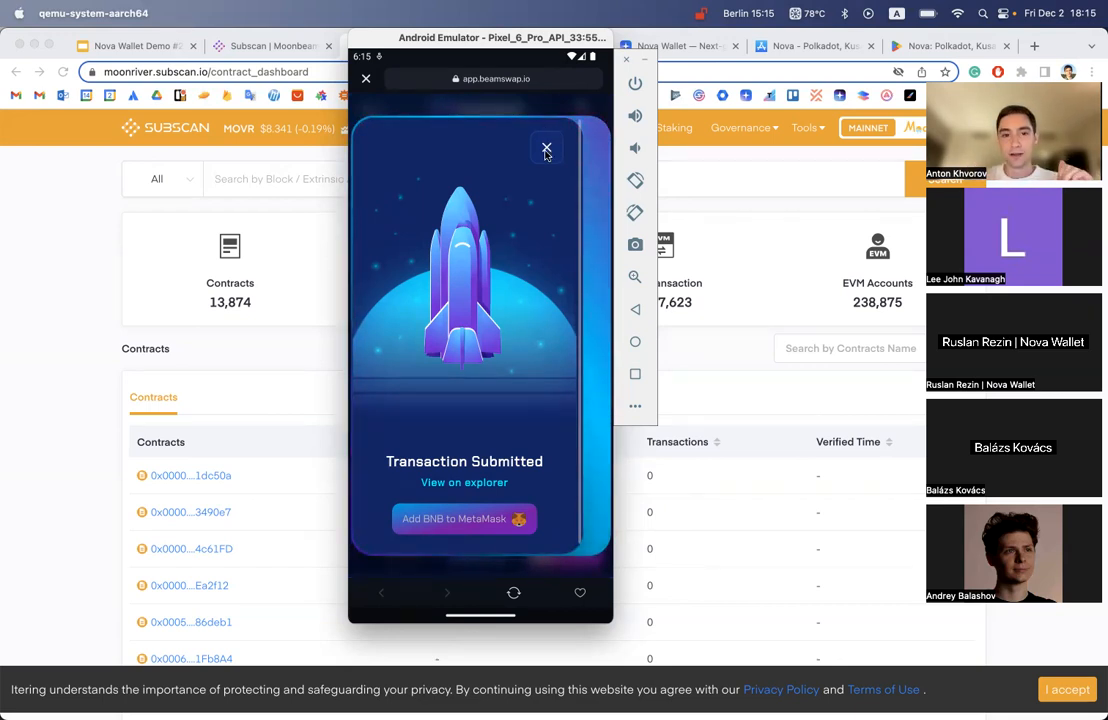
click(546, 148)
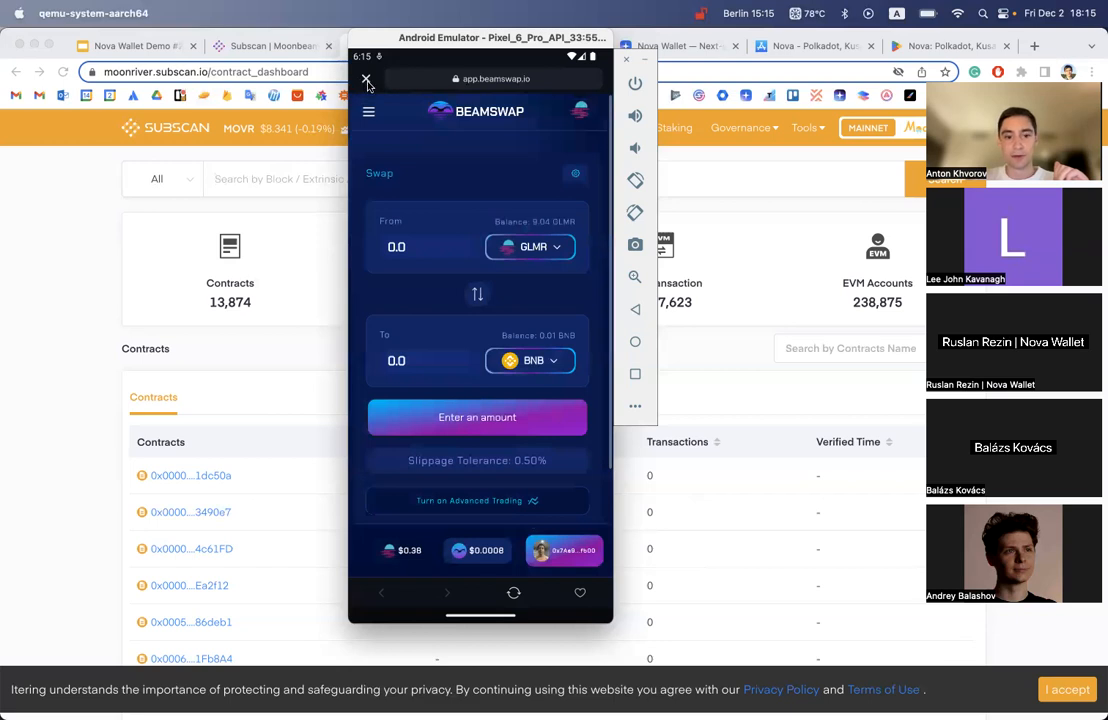
mouse_move(548, 332)
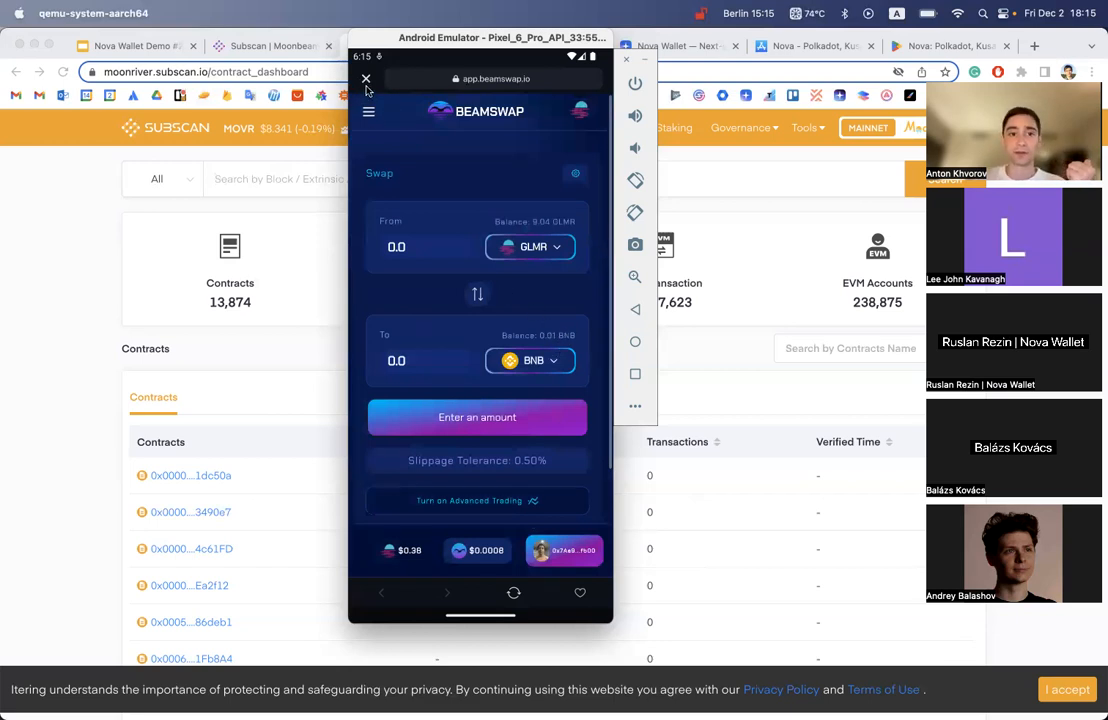
- Close Beamswap and search tokens for moonbeam, showing 0.00523 BNB alongside 51.04 GLMR
click(366, 80)
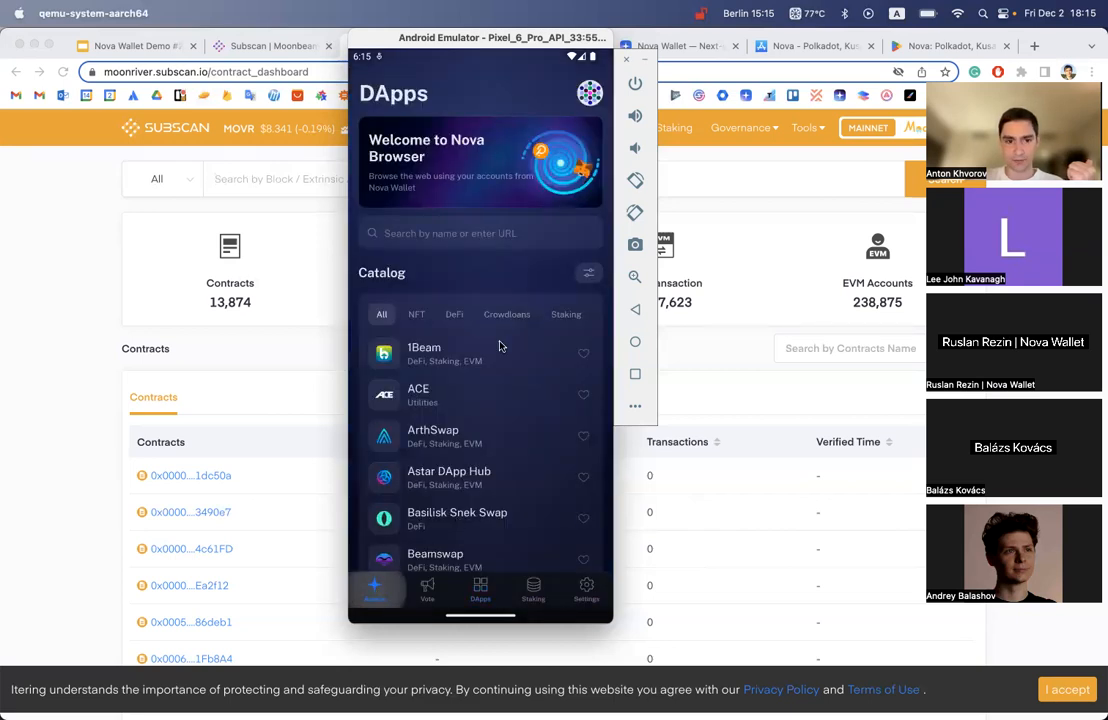
click(374, 590)
text(m)
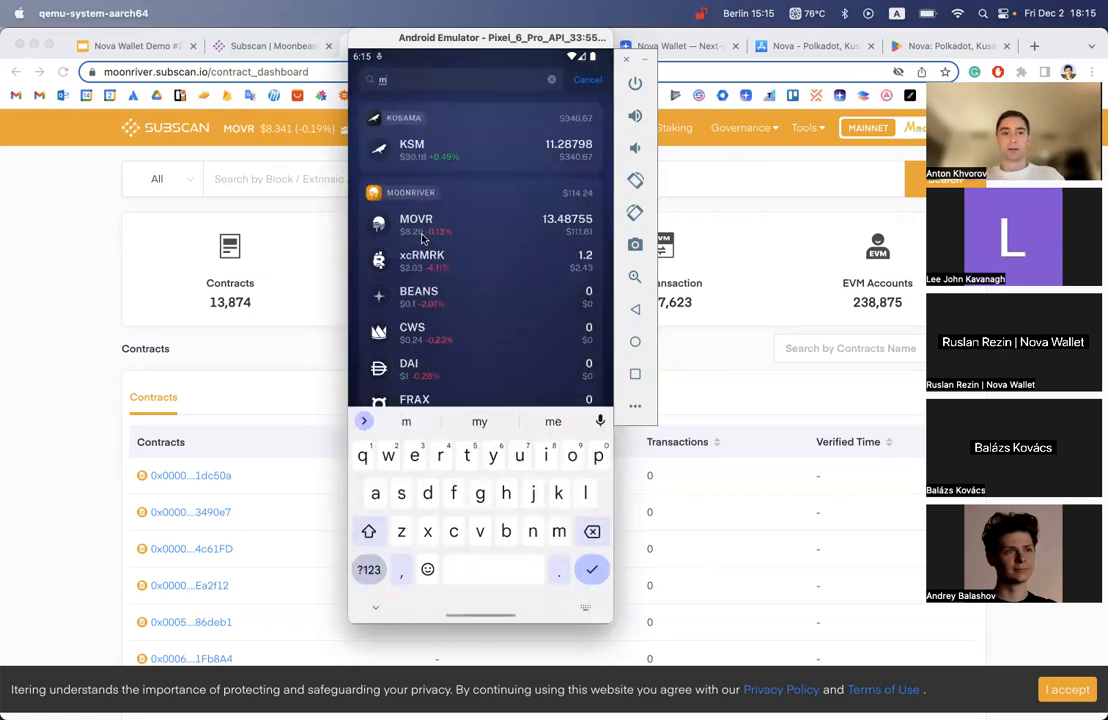
text(oonbeam)
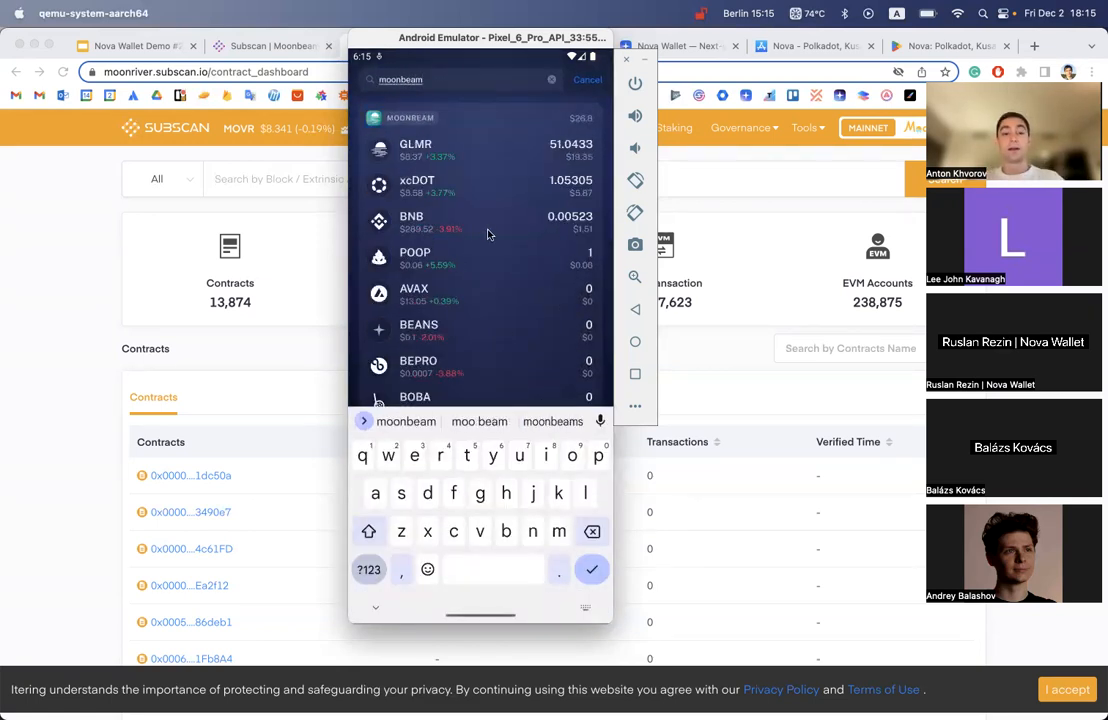
mouse_move(560, 234)
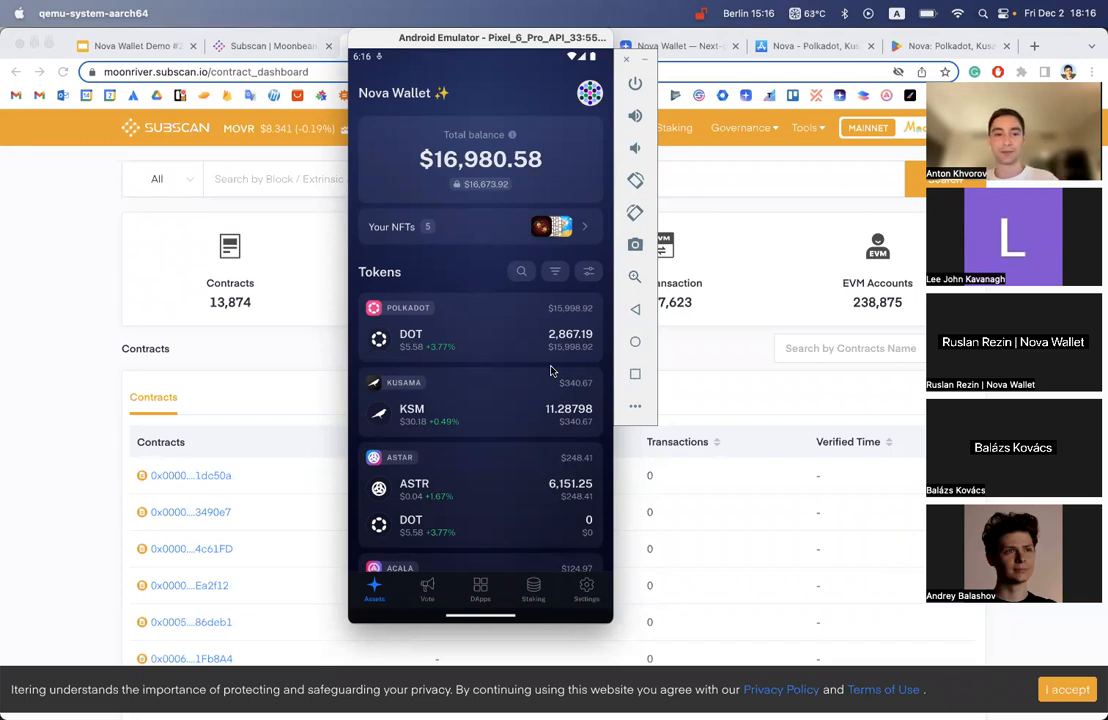
mouse_move(212, 96)
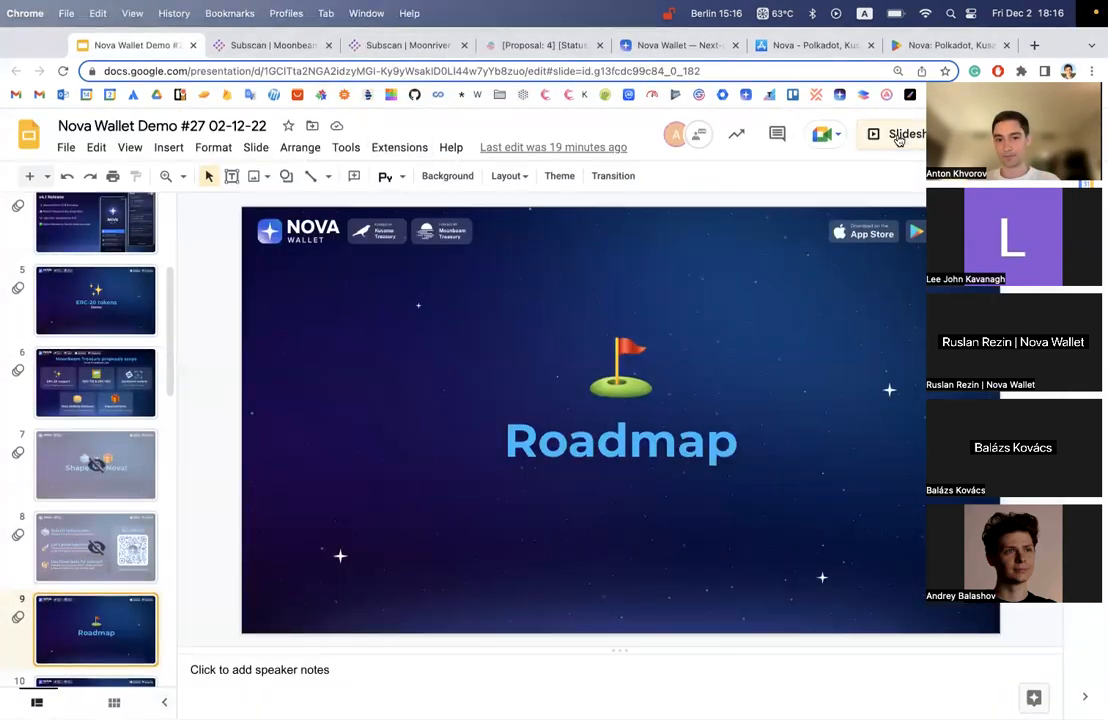
- Start the Google Slides slideshow to present the Nova Wallet What's new grants slide
click(904, 132)
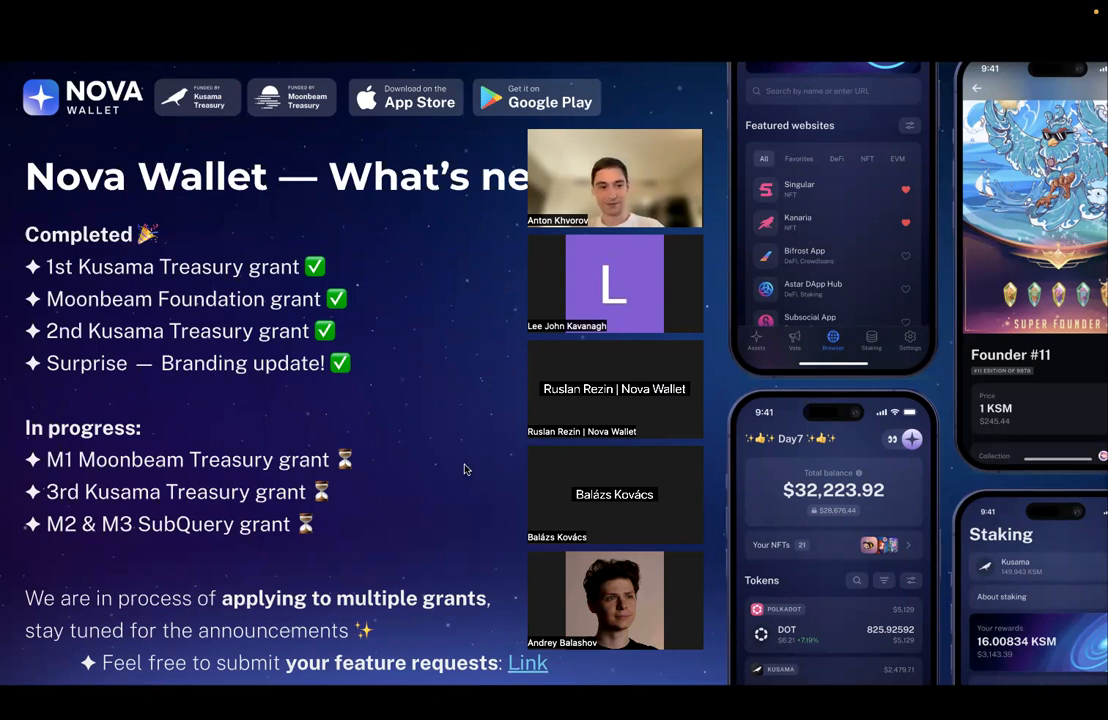
mouse_move(448, 468)
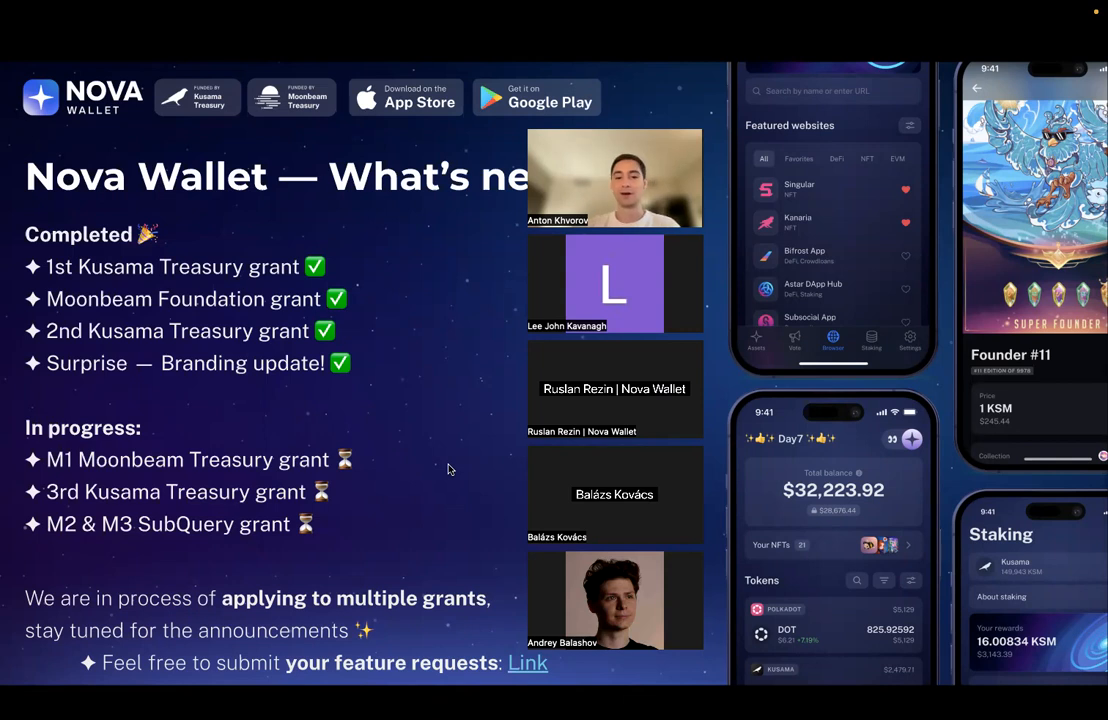